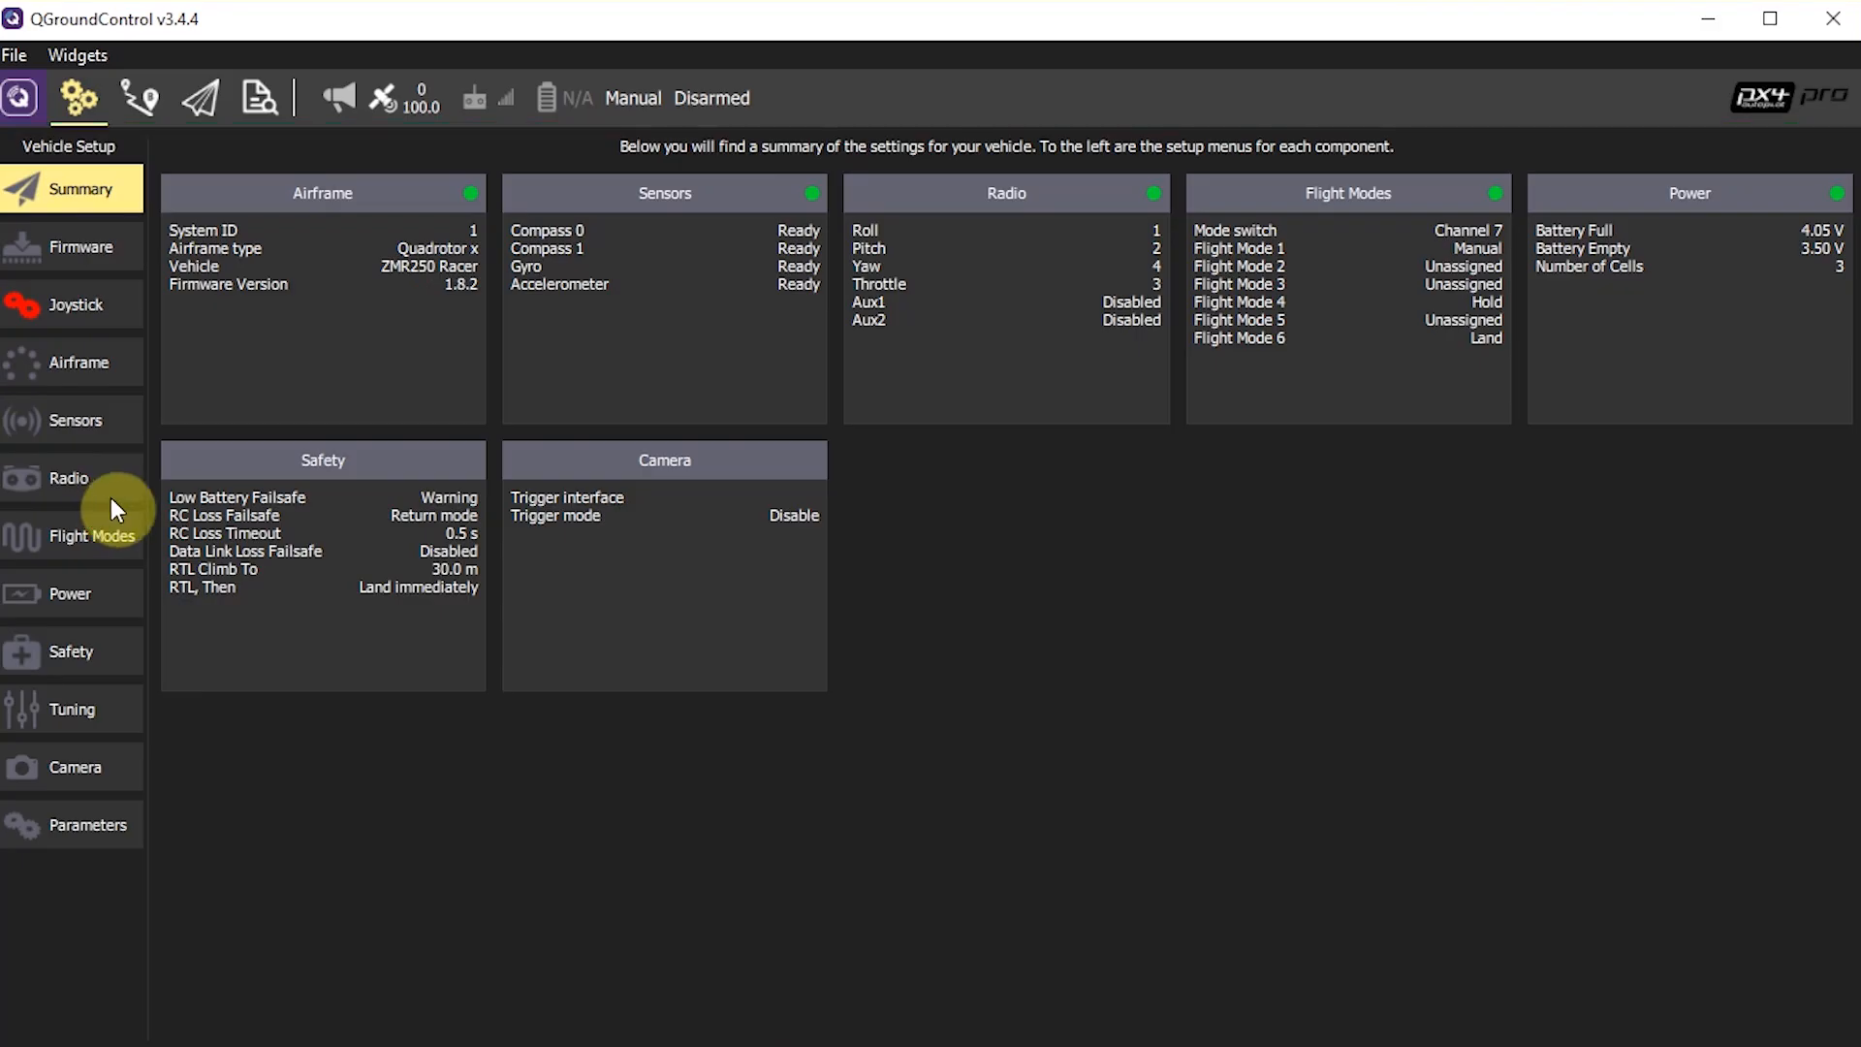
- Open the Radio page from the Vehicle Setup sidebar to see live stick positions
click(65, 478)
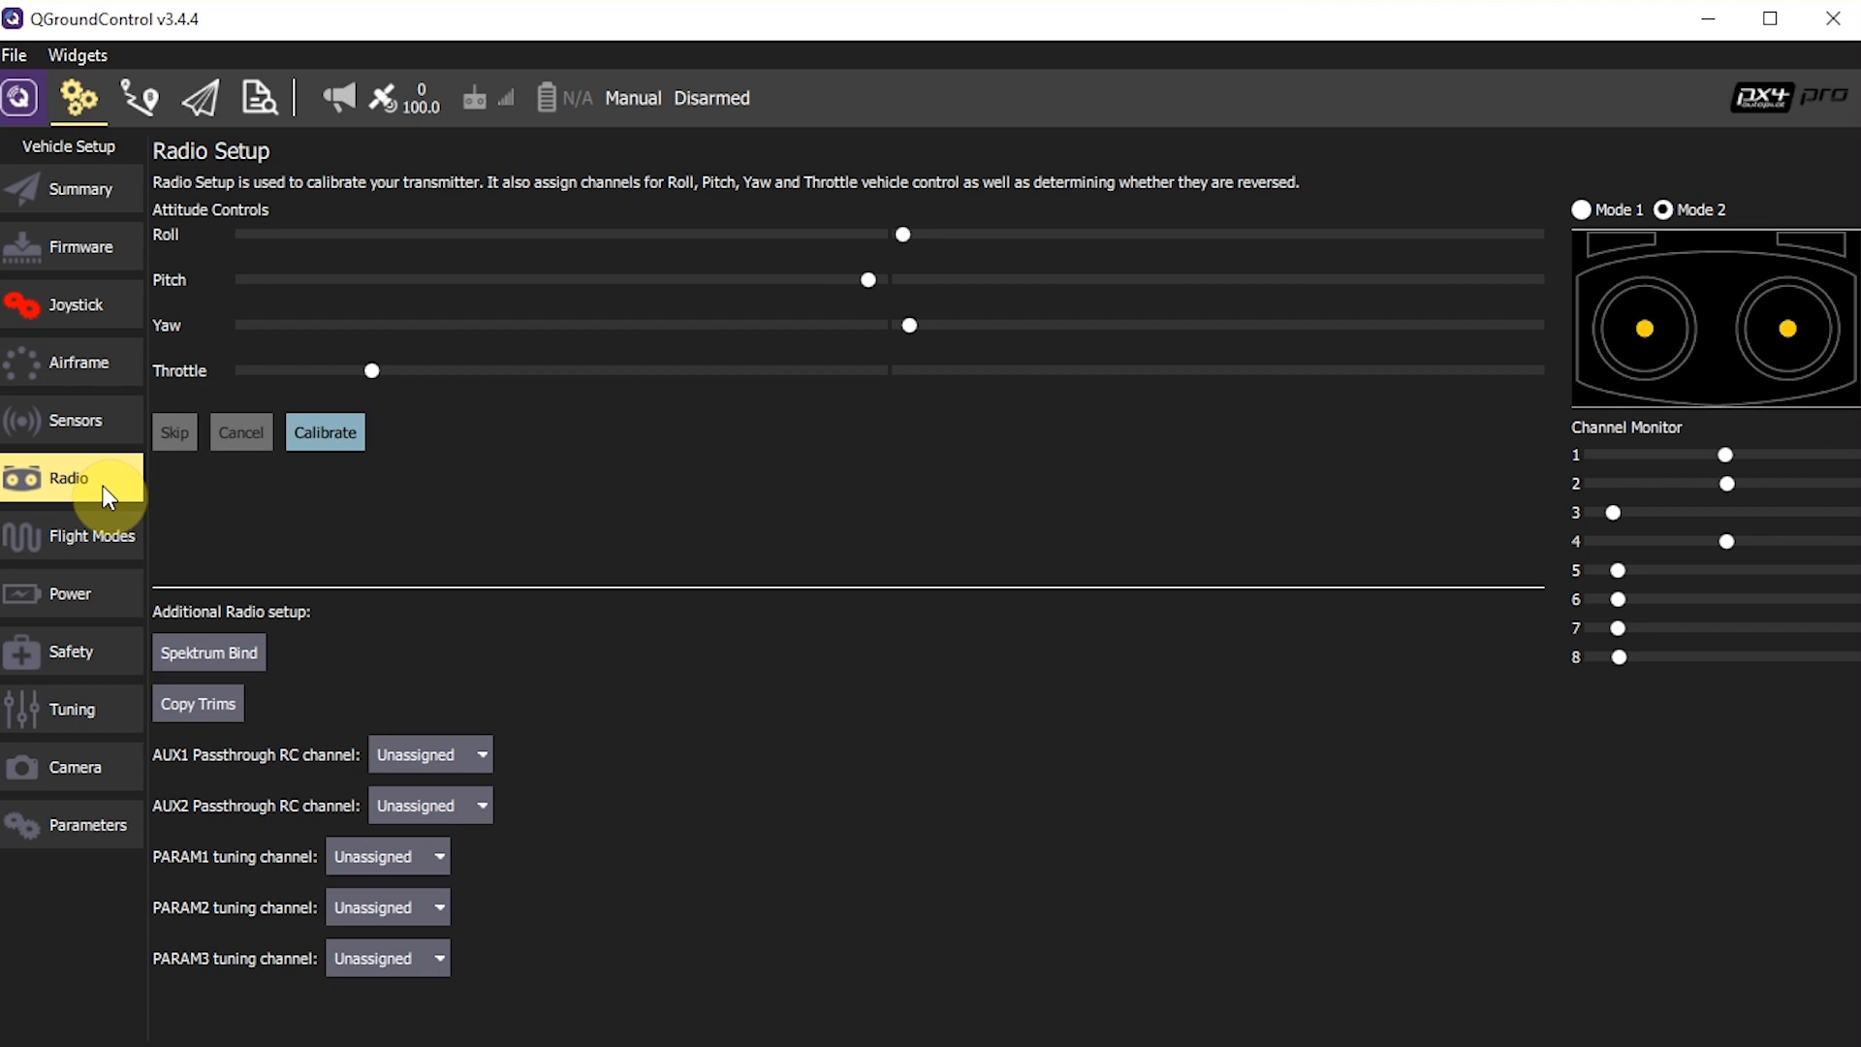
mouse_move(160, 555)
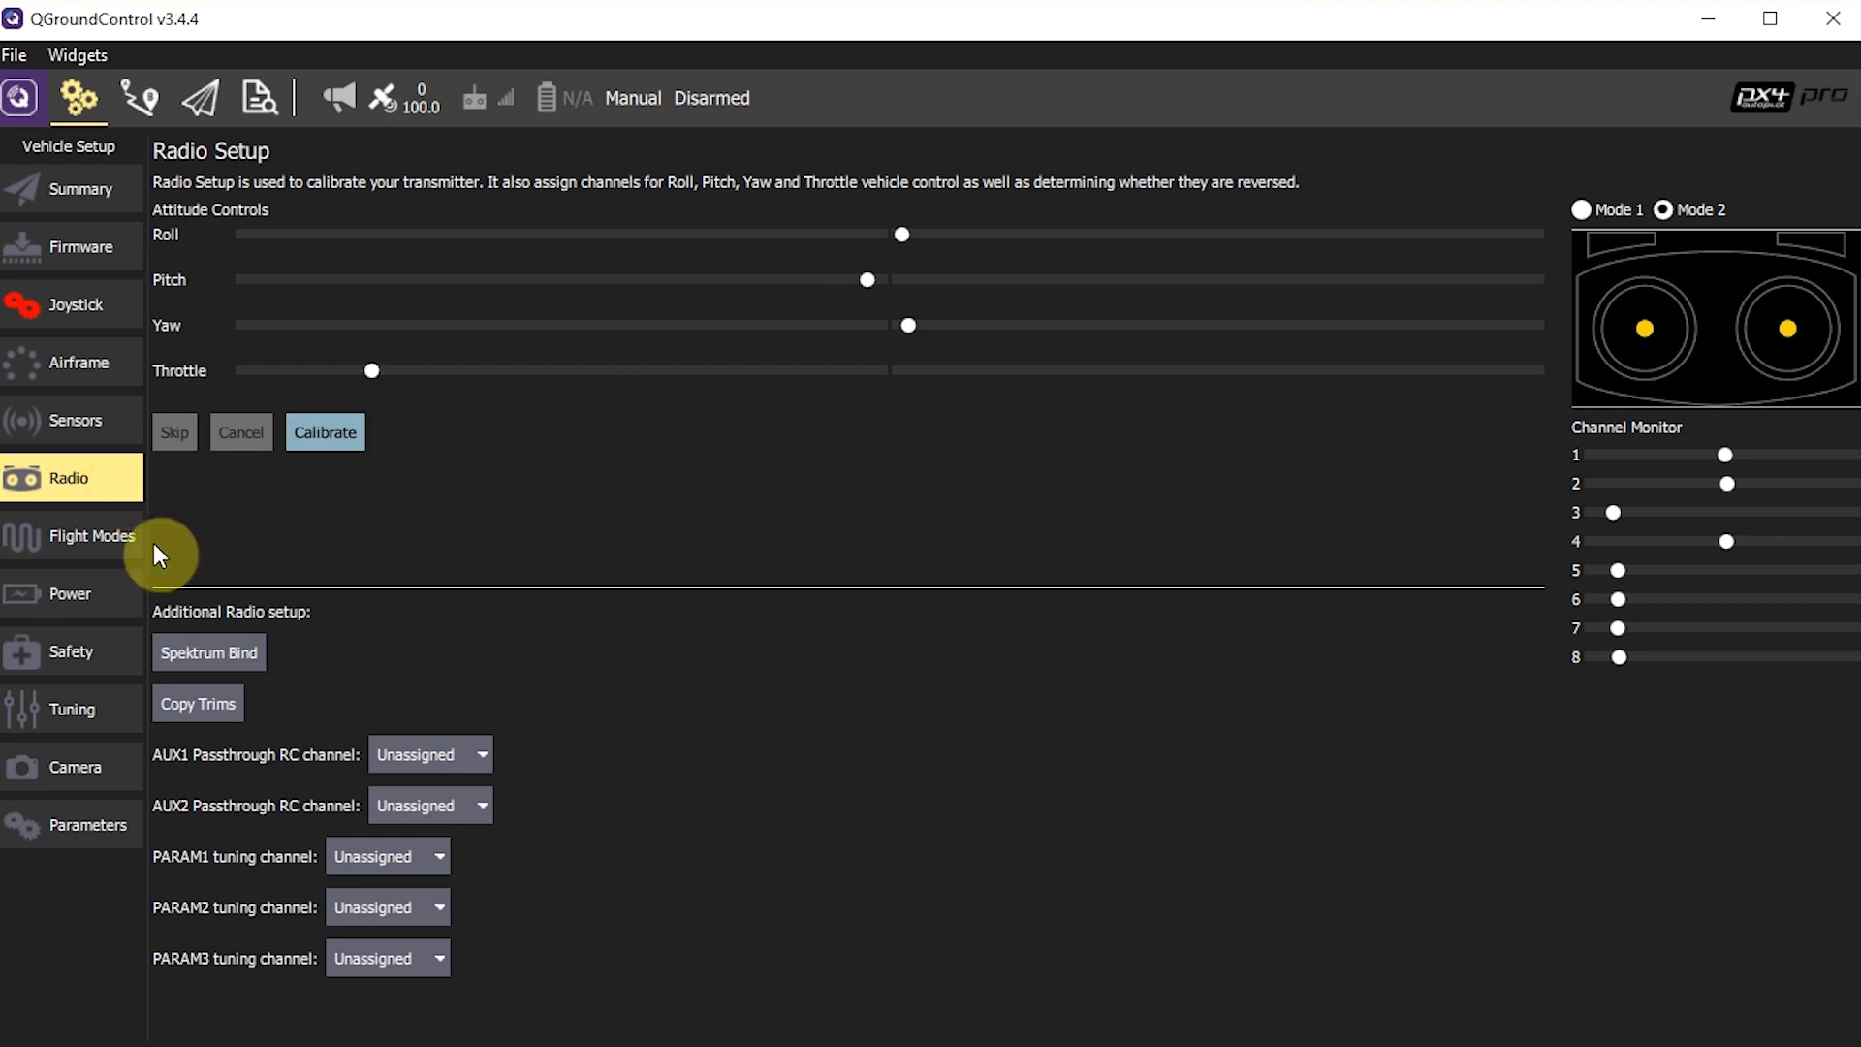
- Calibrate the transmitter with trims zeroed, stepping past throttle-down until all stick settings are captured
click(324, 432)
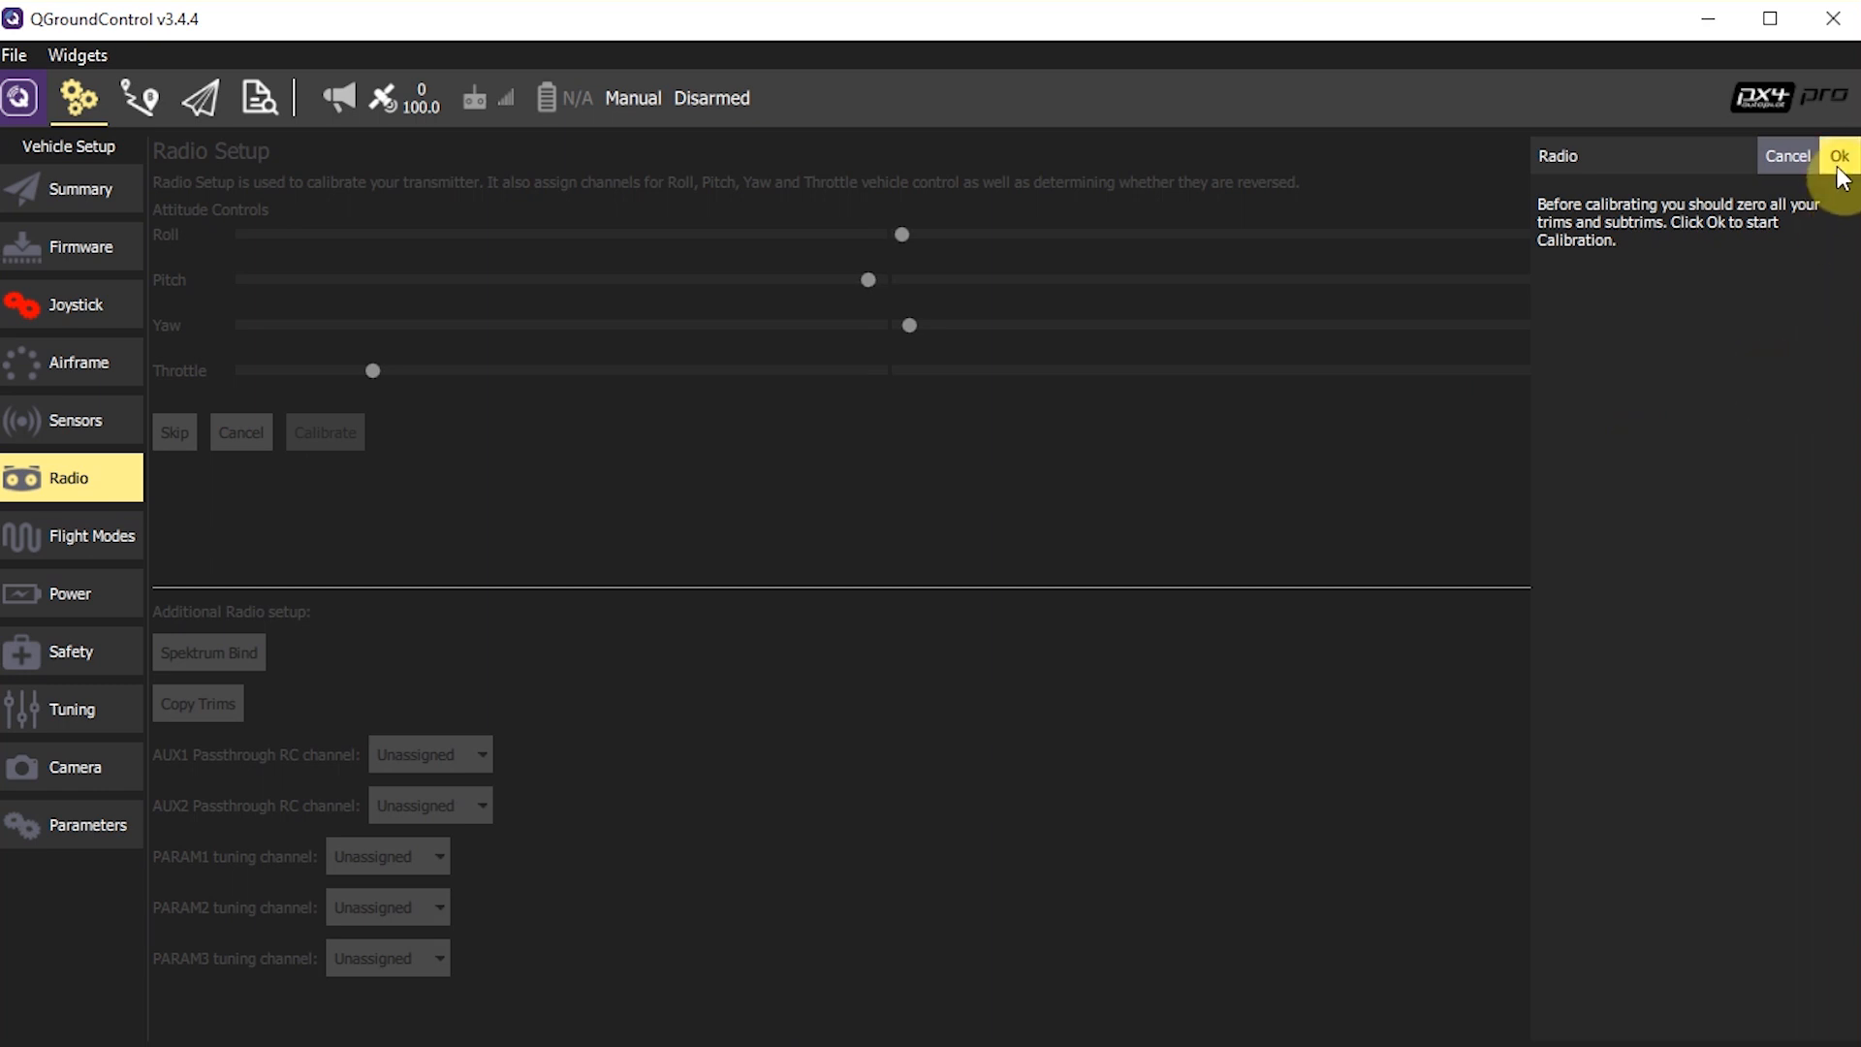
click(1829, 156)
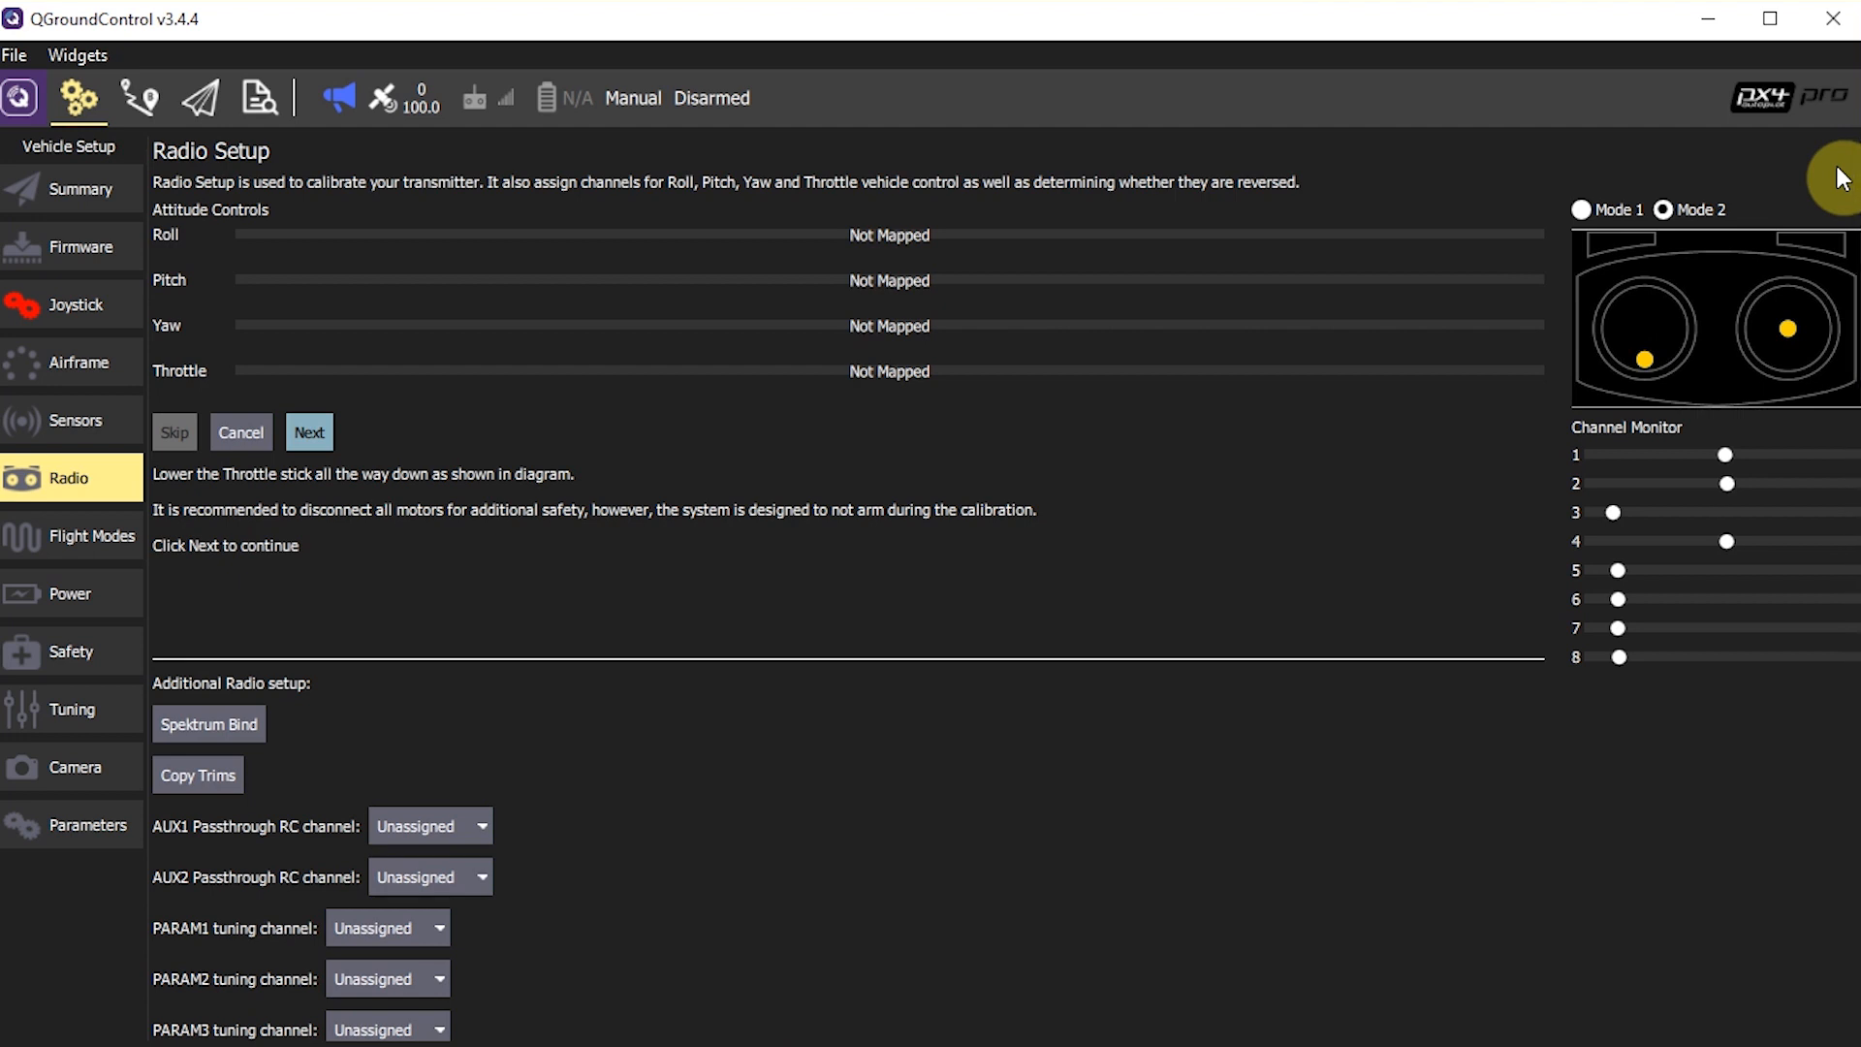
mouse_move(890, 190)
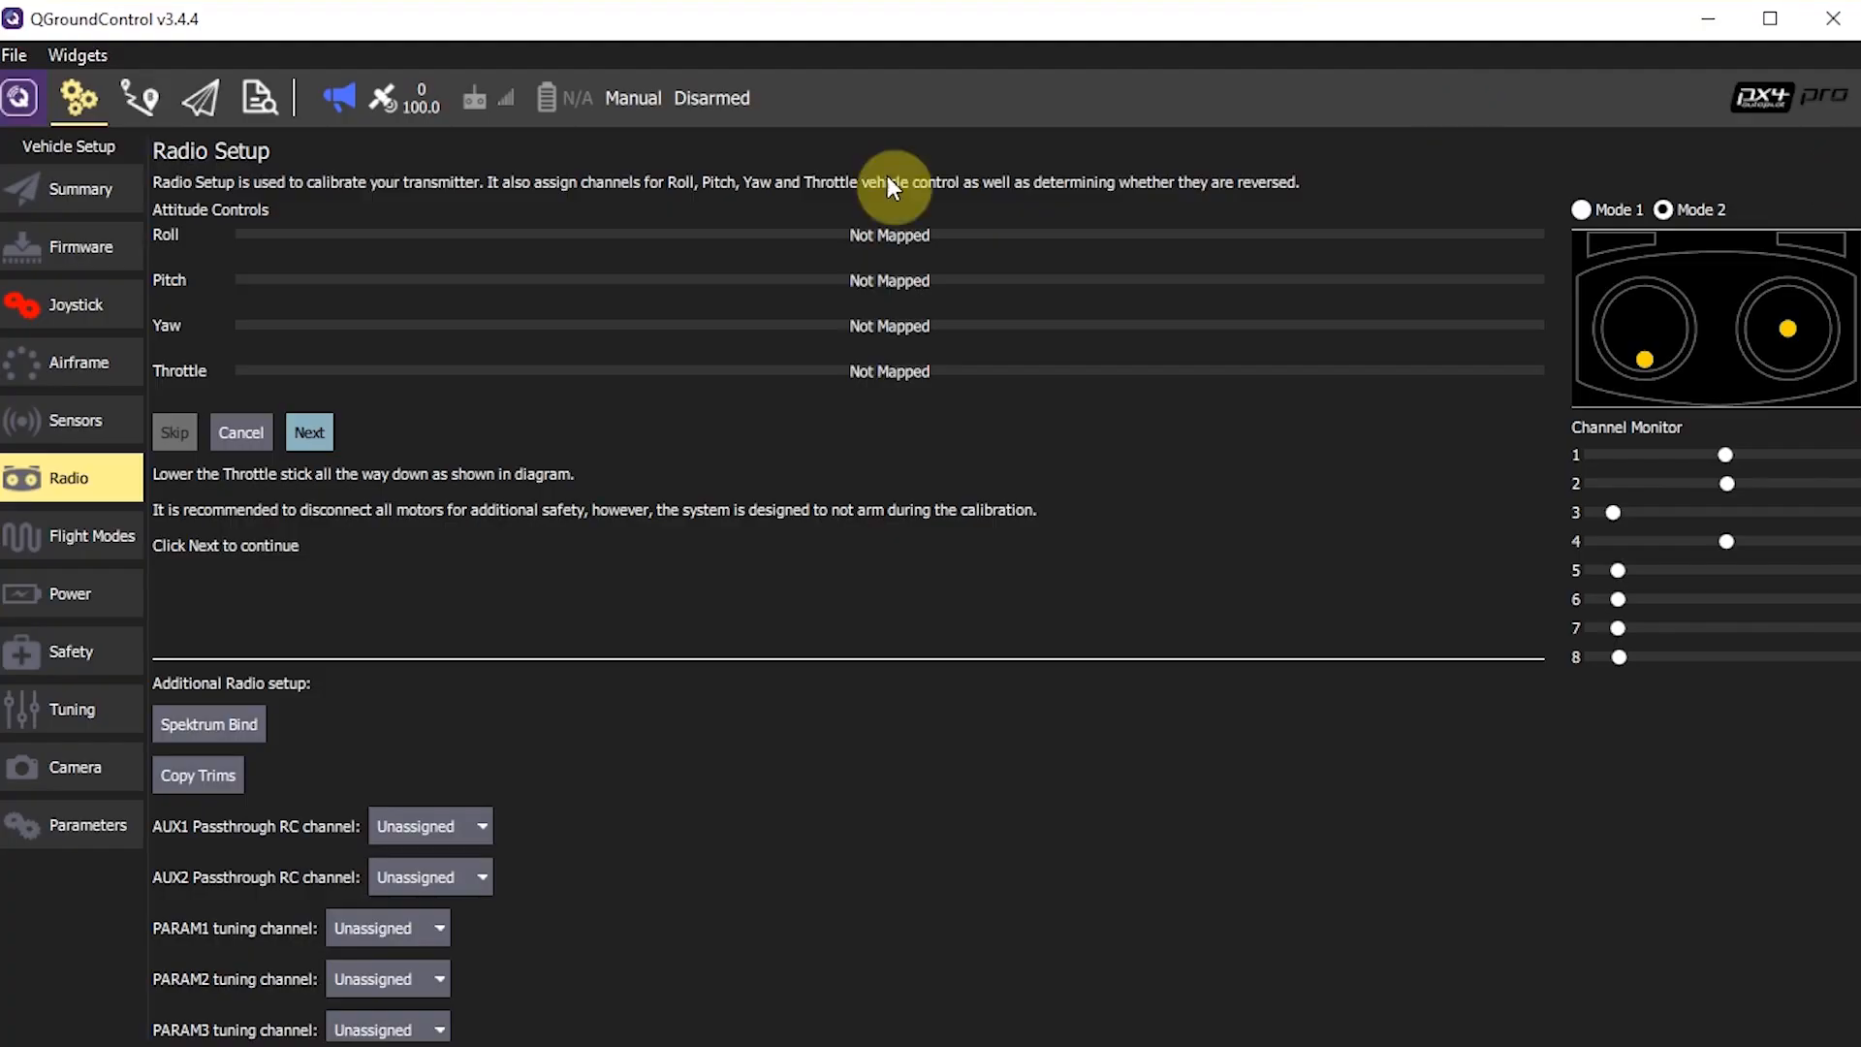
click(309, 432)
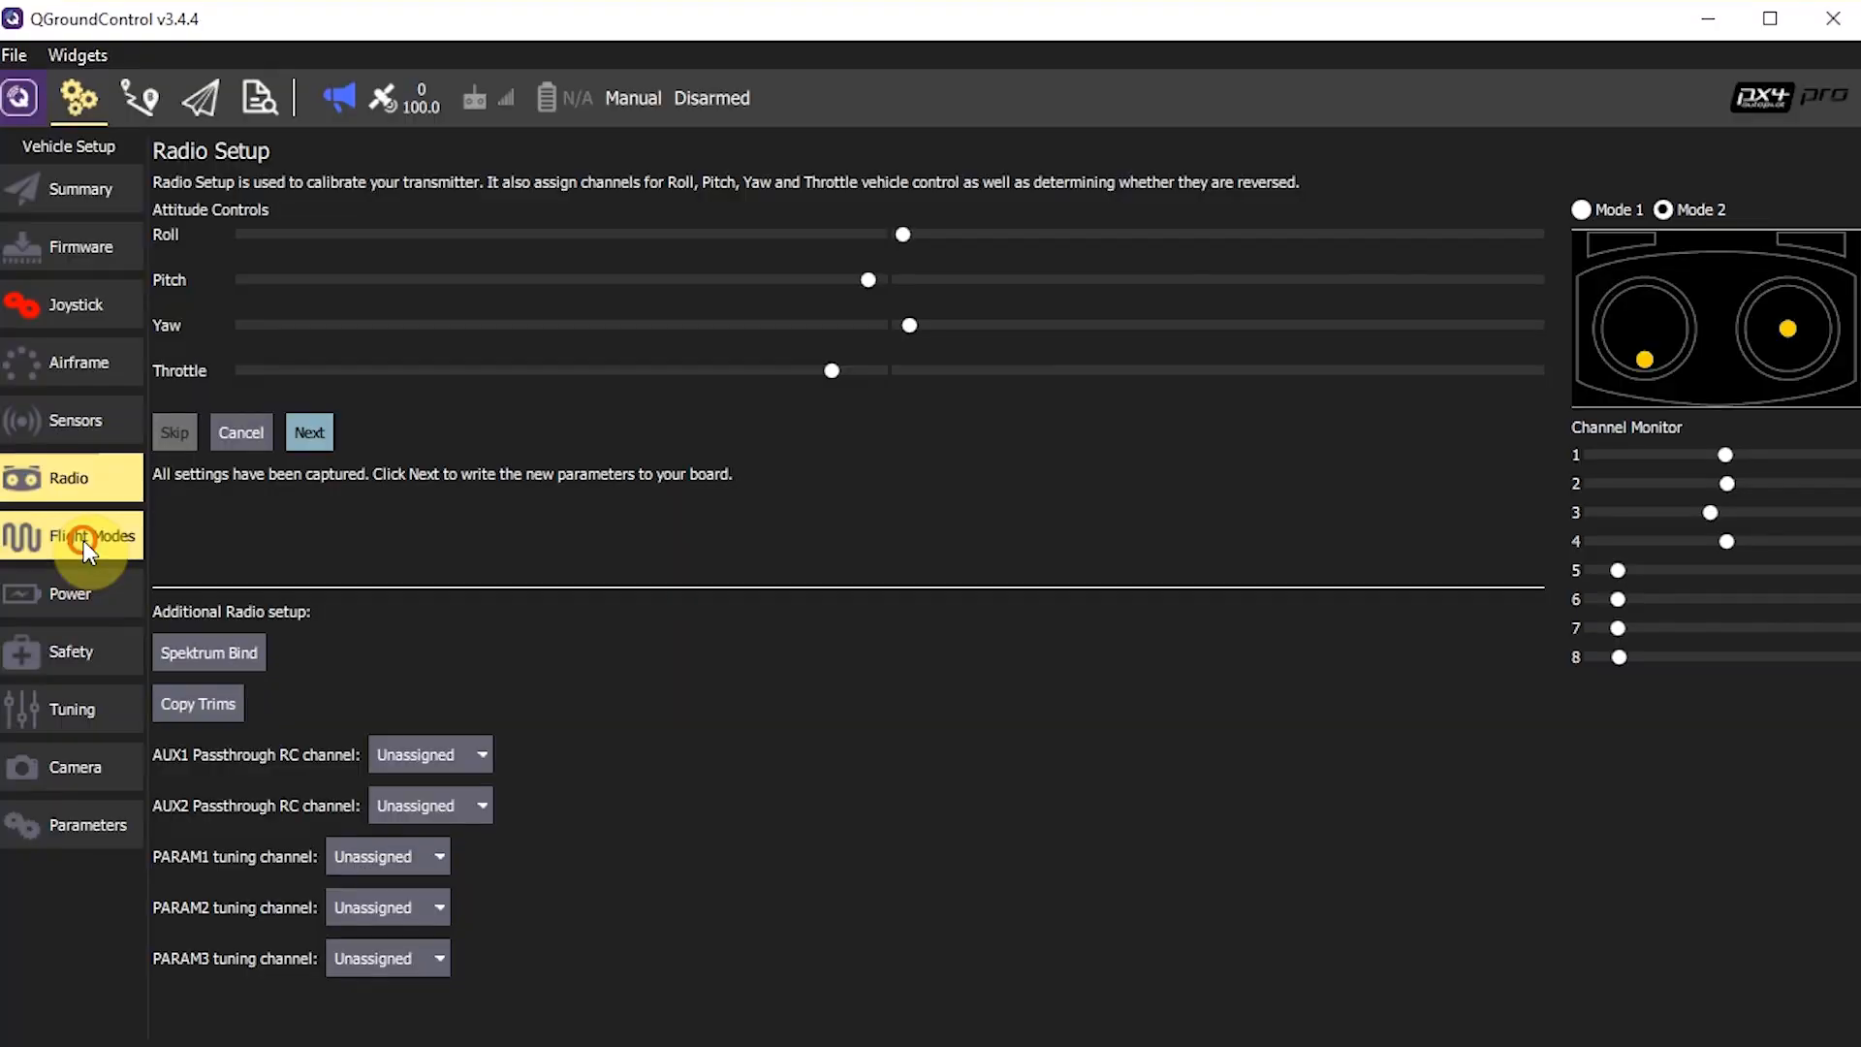
- Open Flight Modes, showing mode channel 7 mapped to Manual, Hold and Land
click(92, 536)
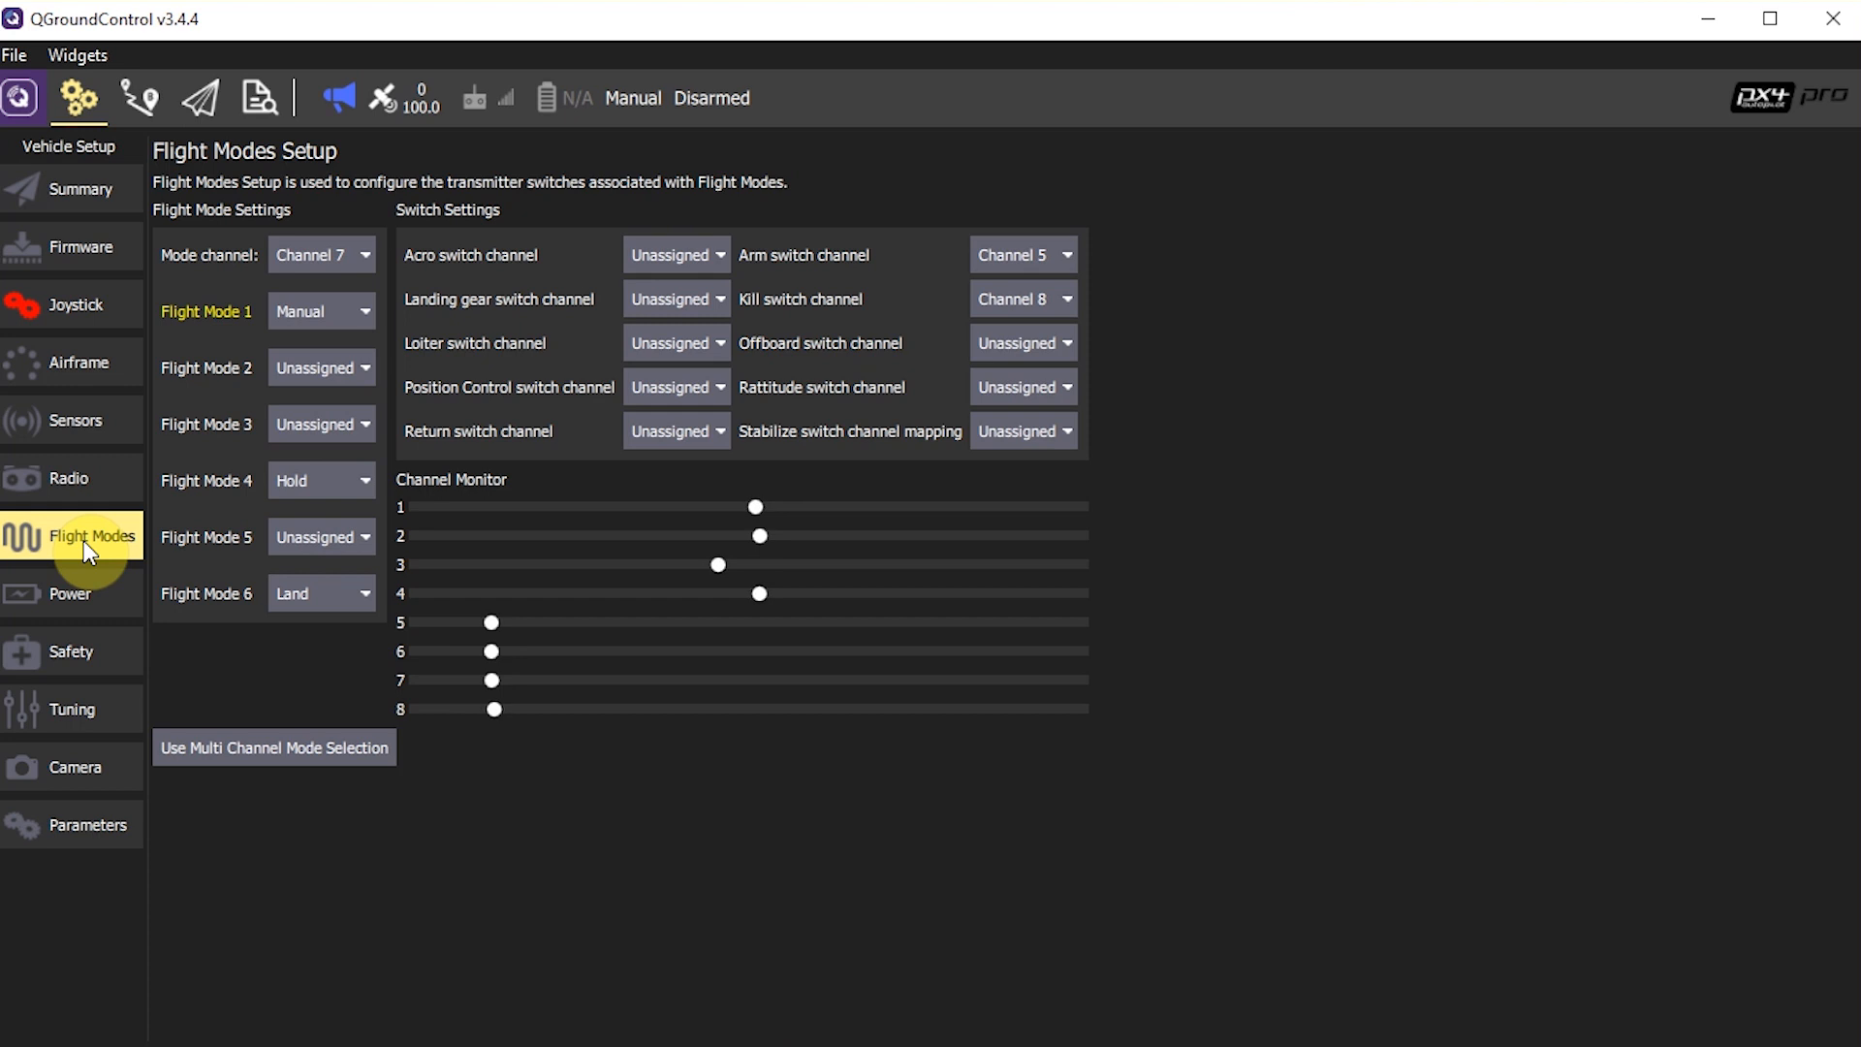
mouse_move(1527, 516)
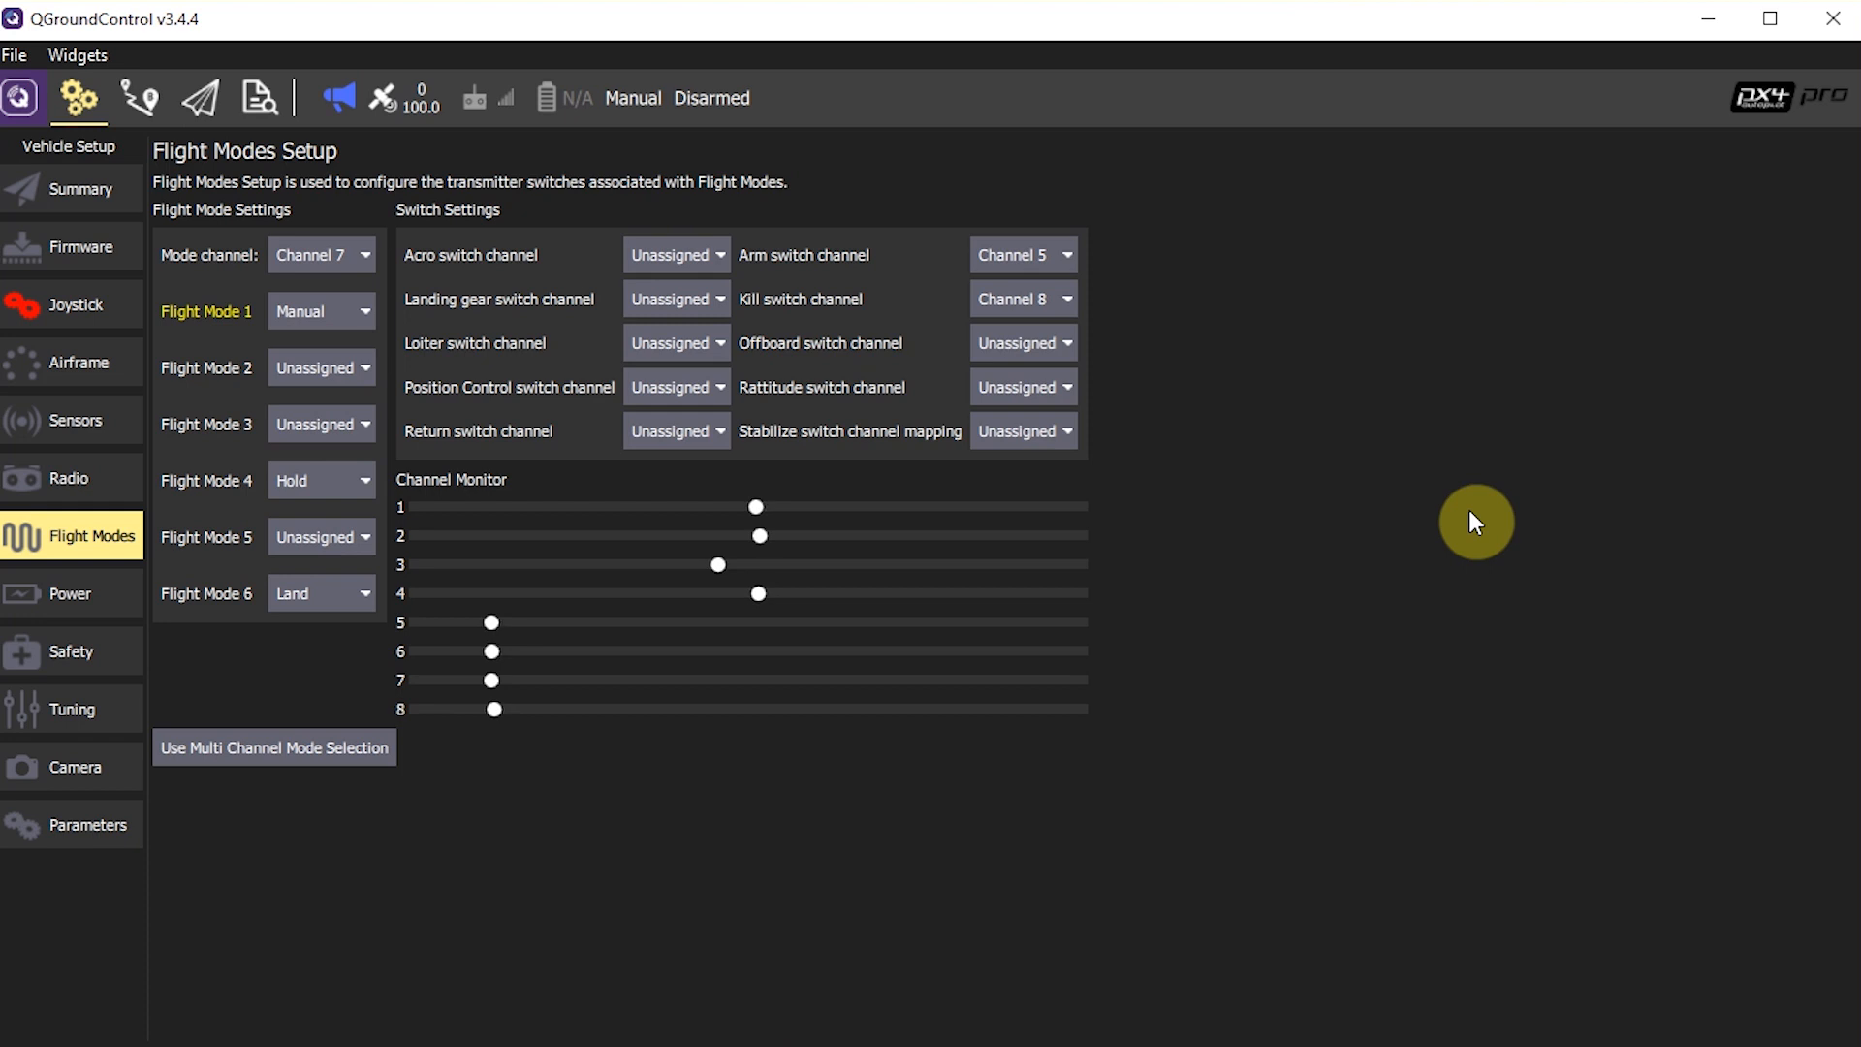
mouse_move(216, 311)
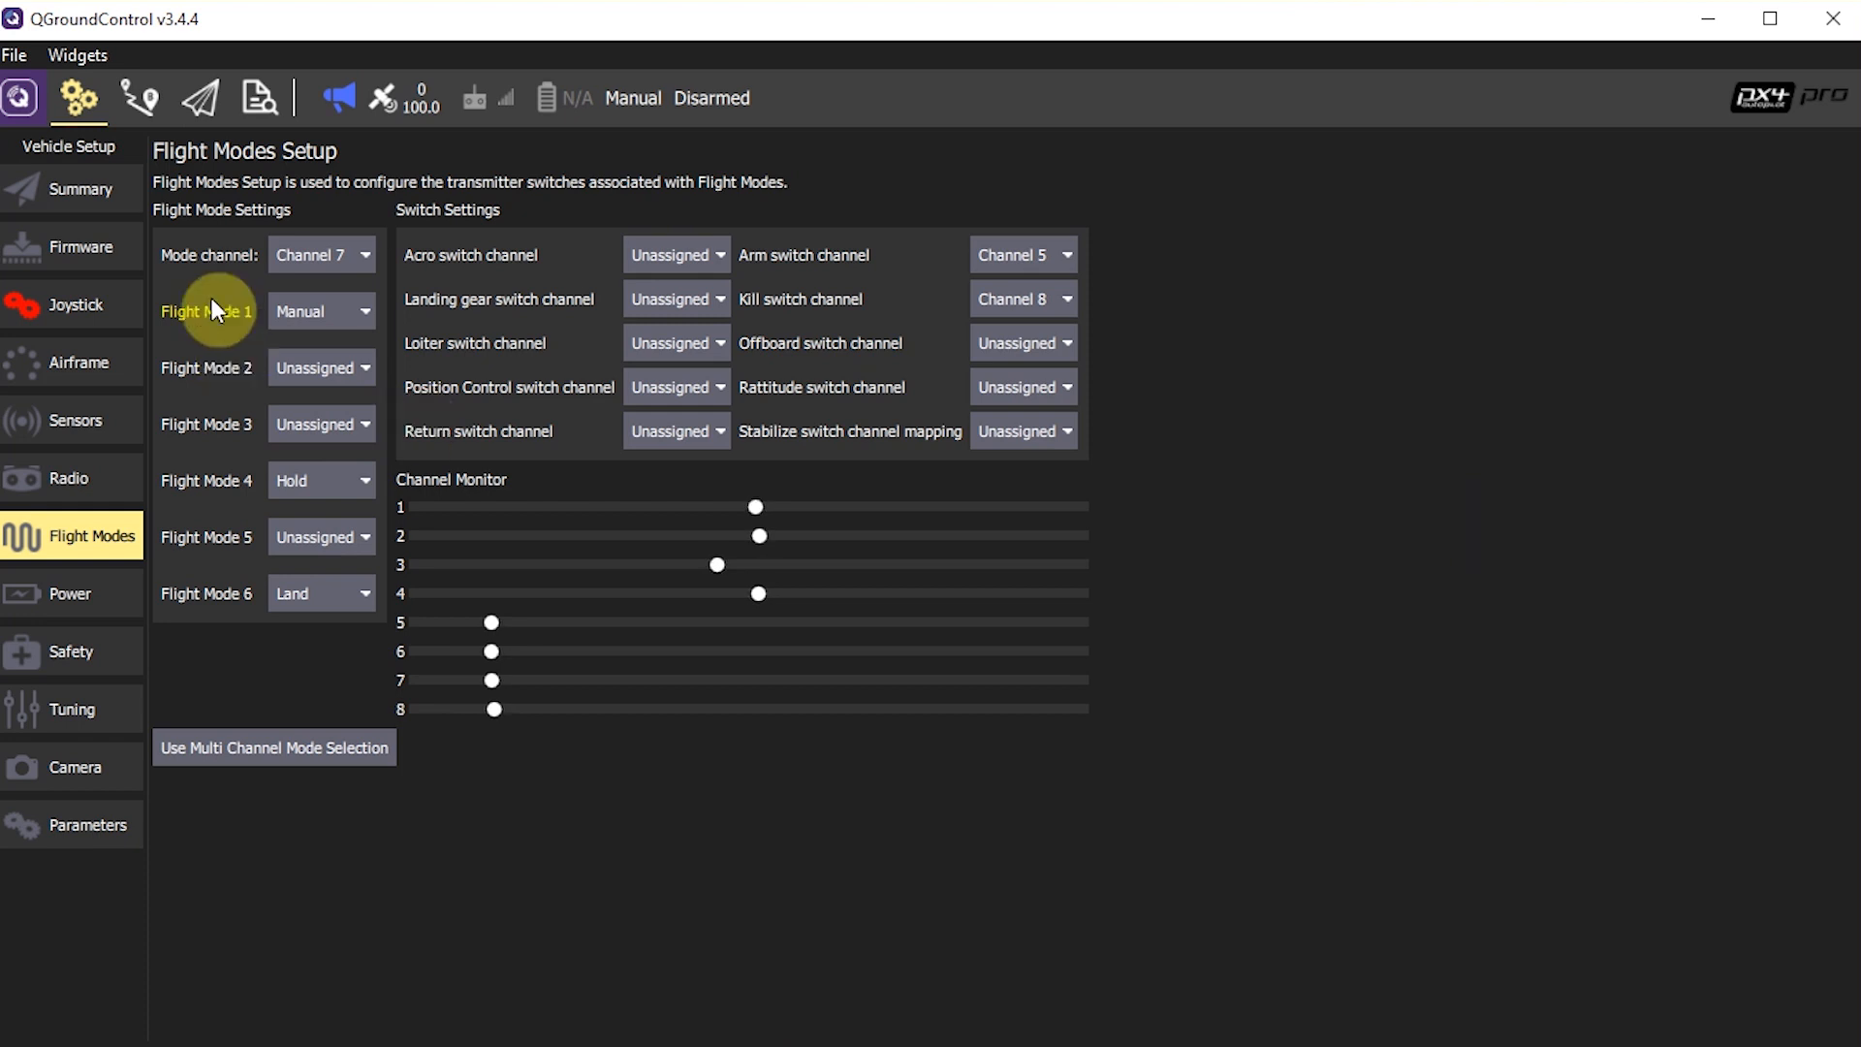
mouse_move(329, 376)
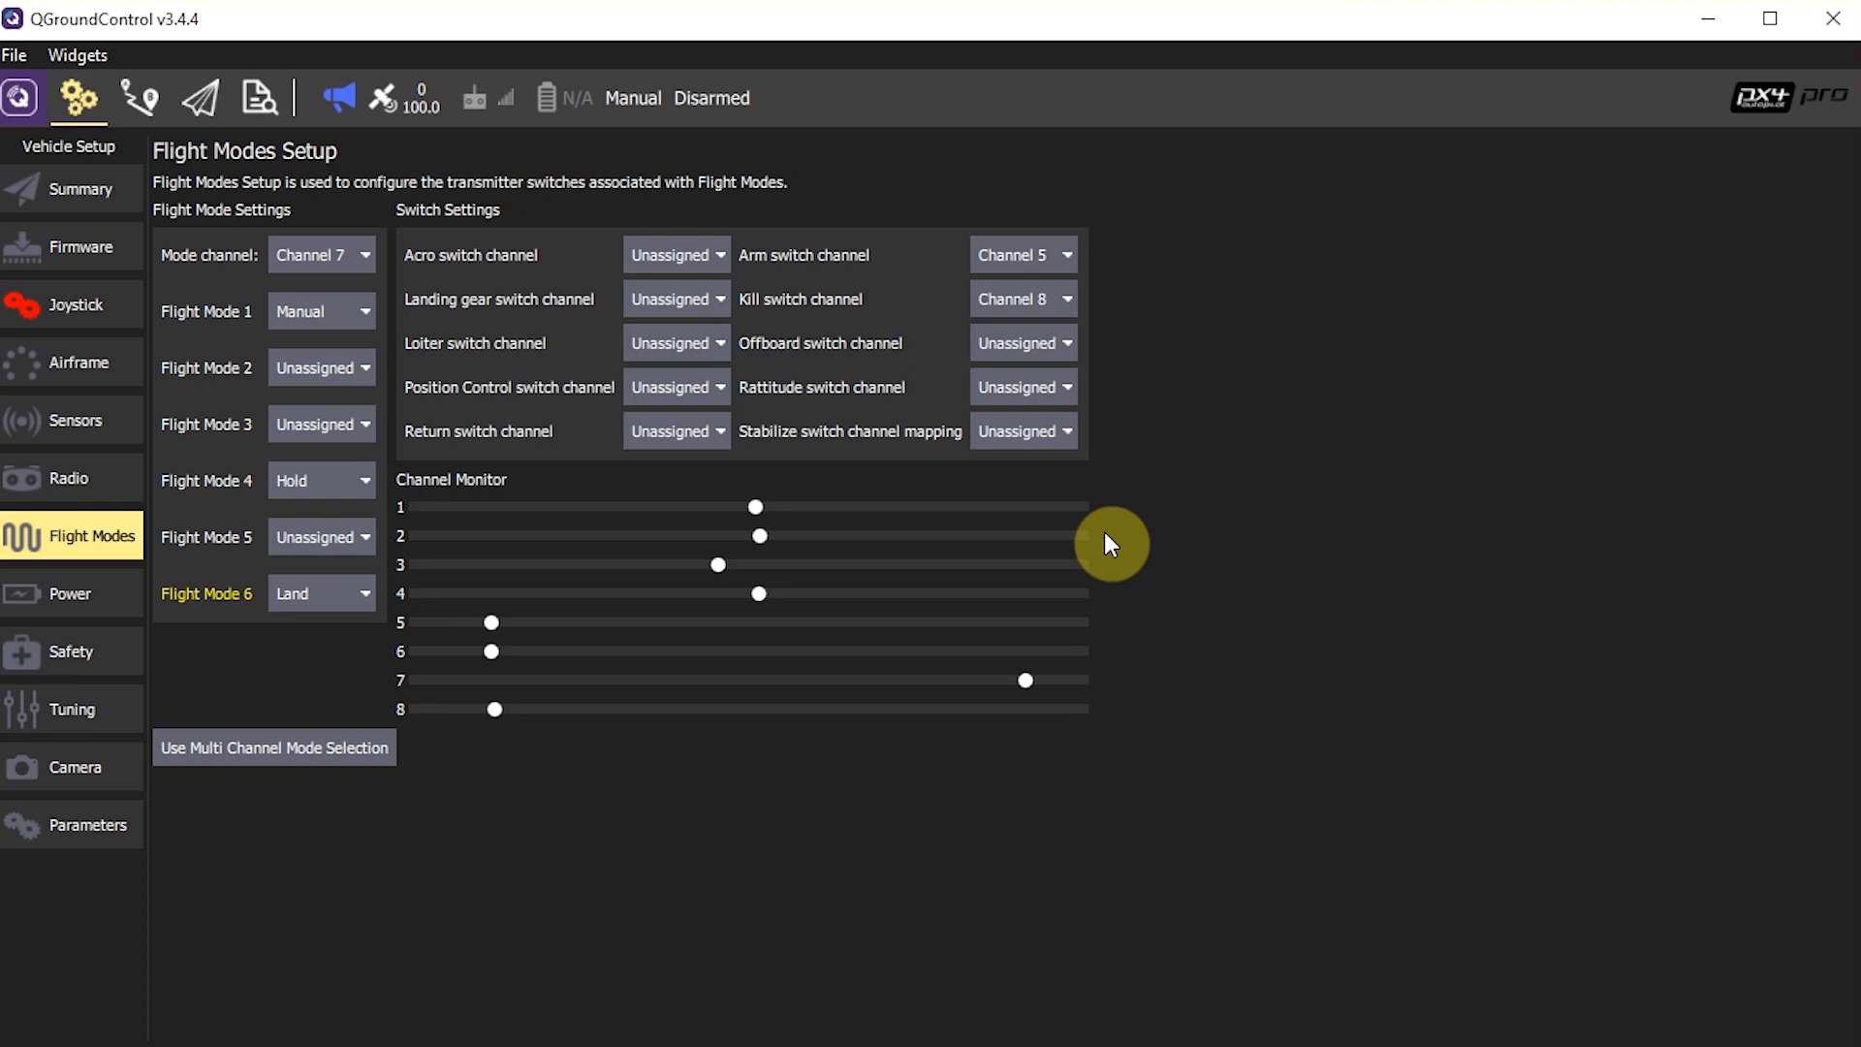
mouse_move(299, 656)
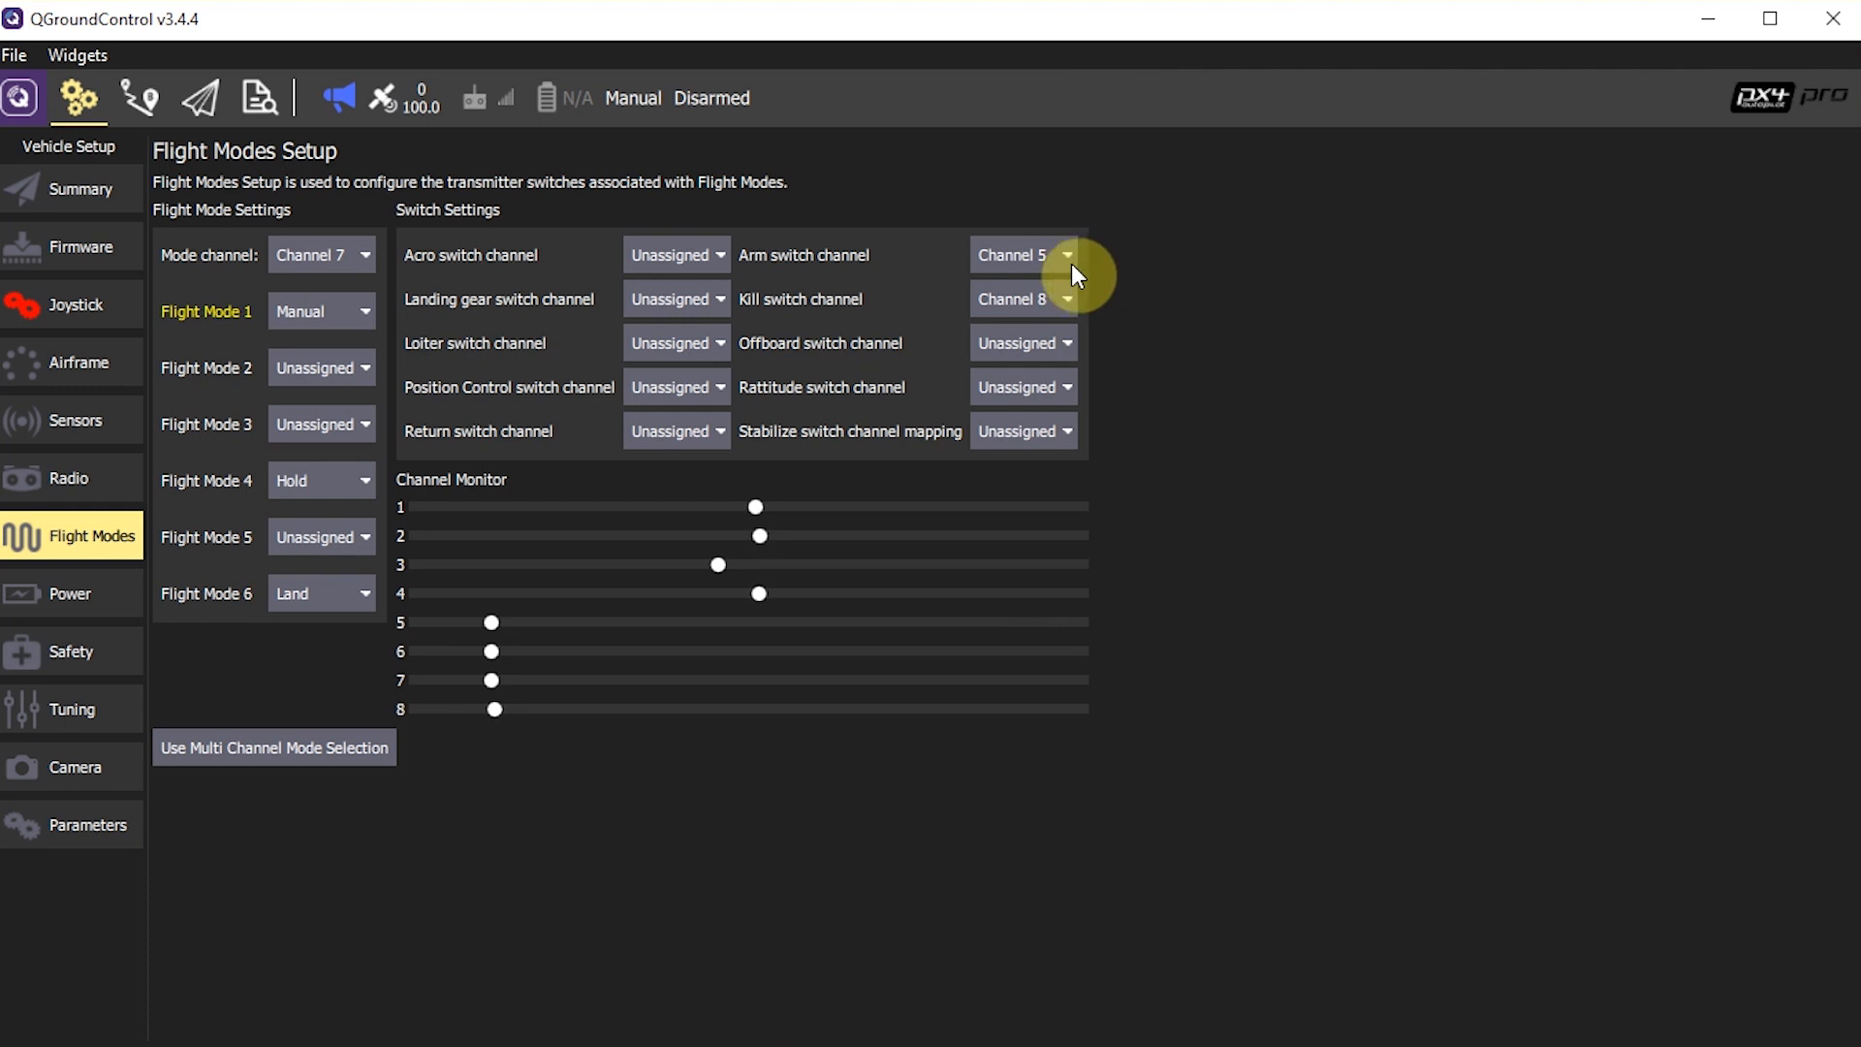
mouse_move(1259, 312)
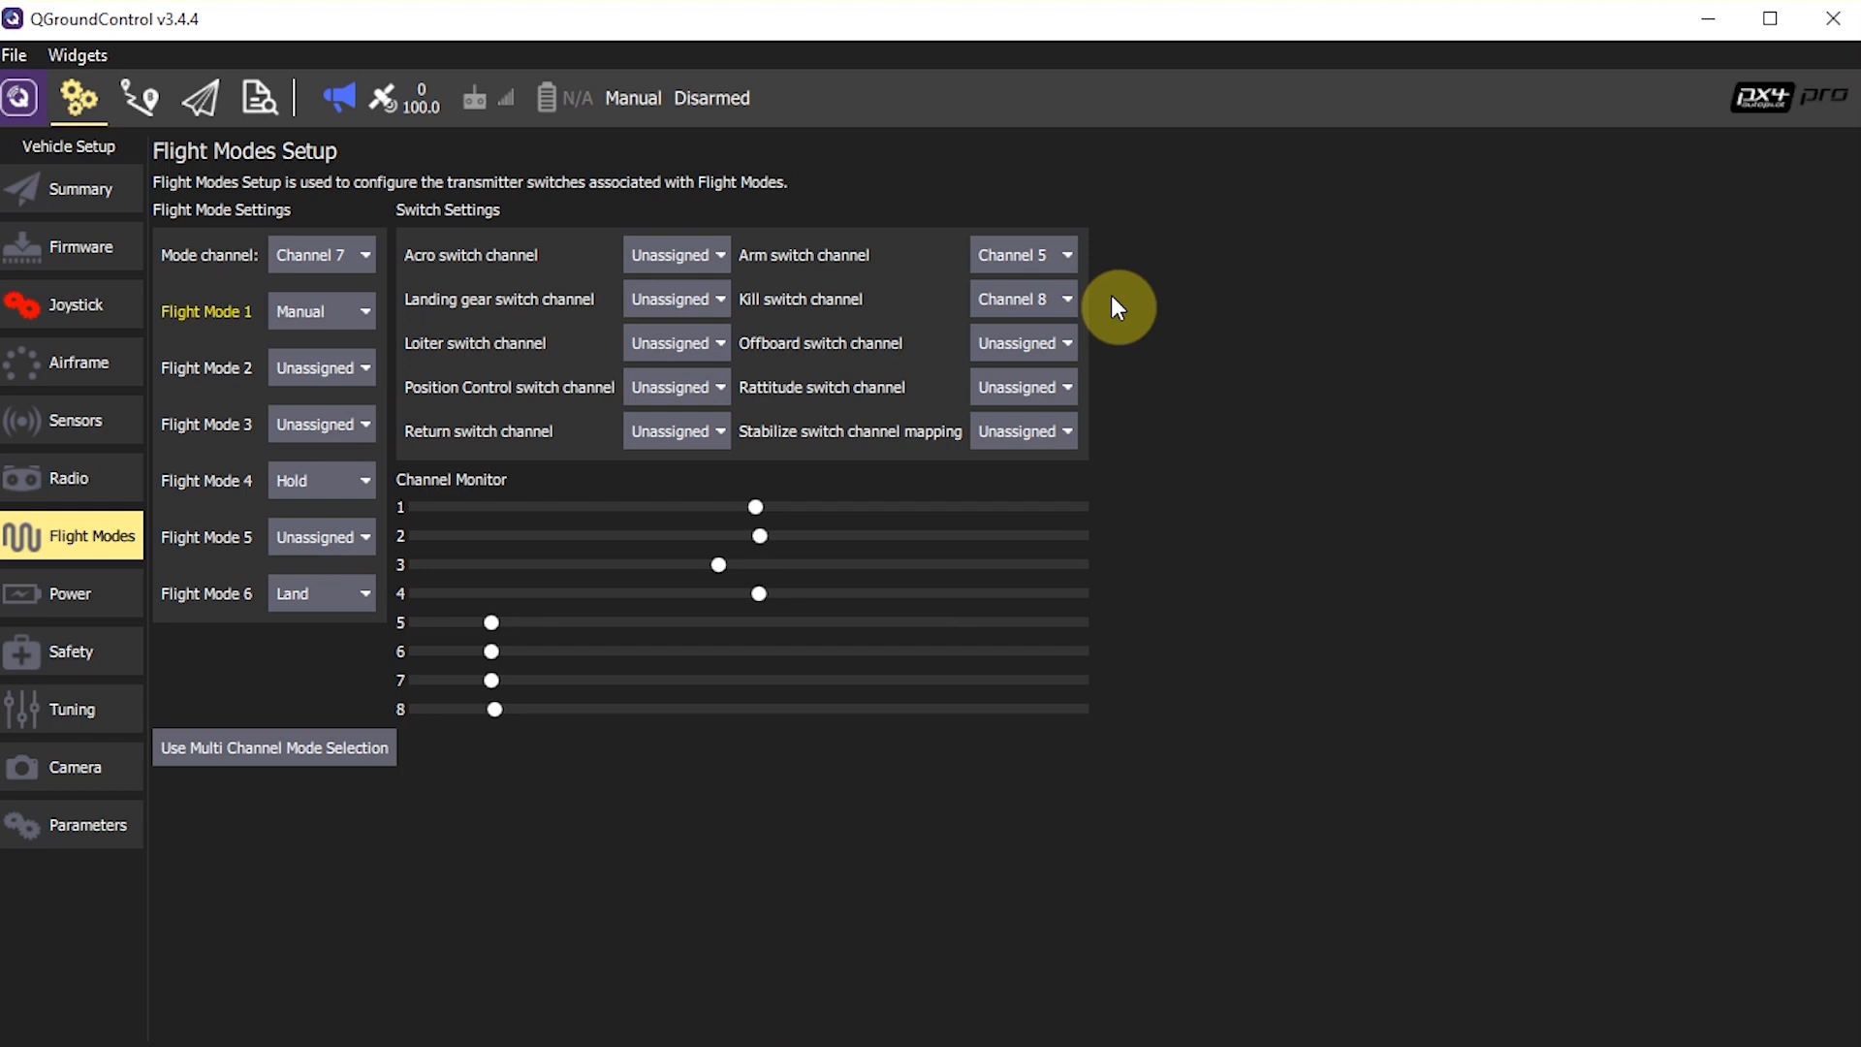
click(68, 593)
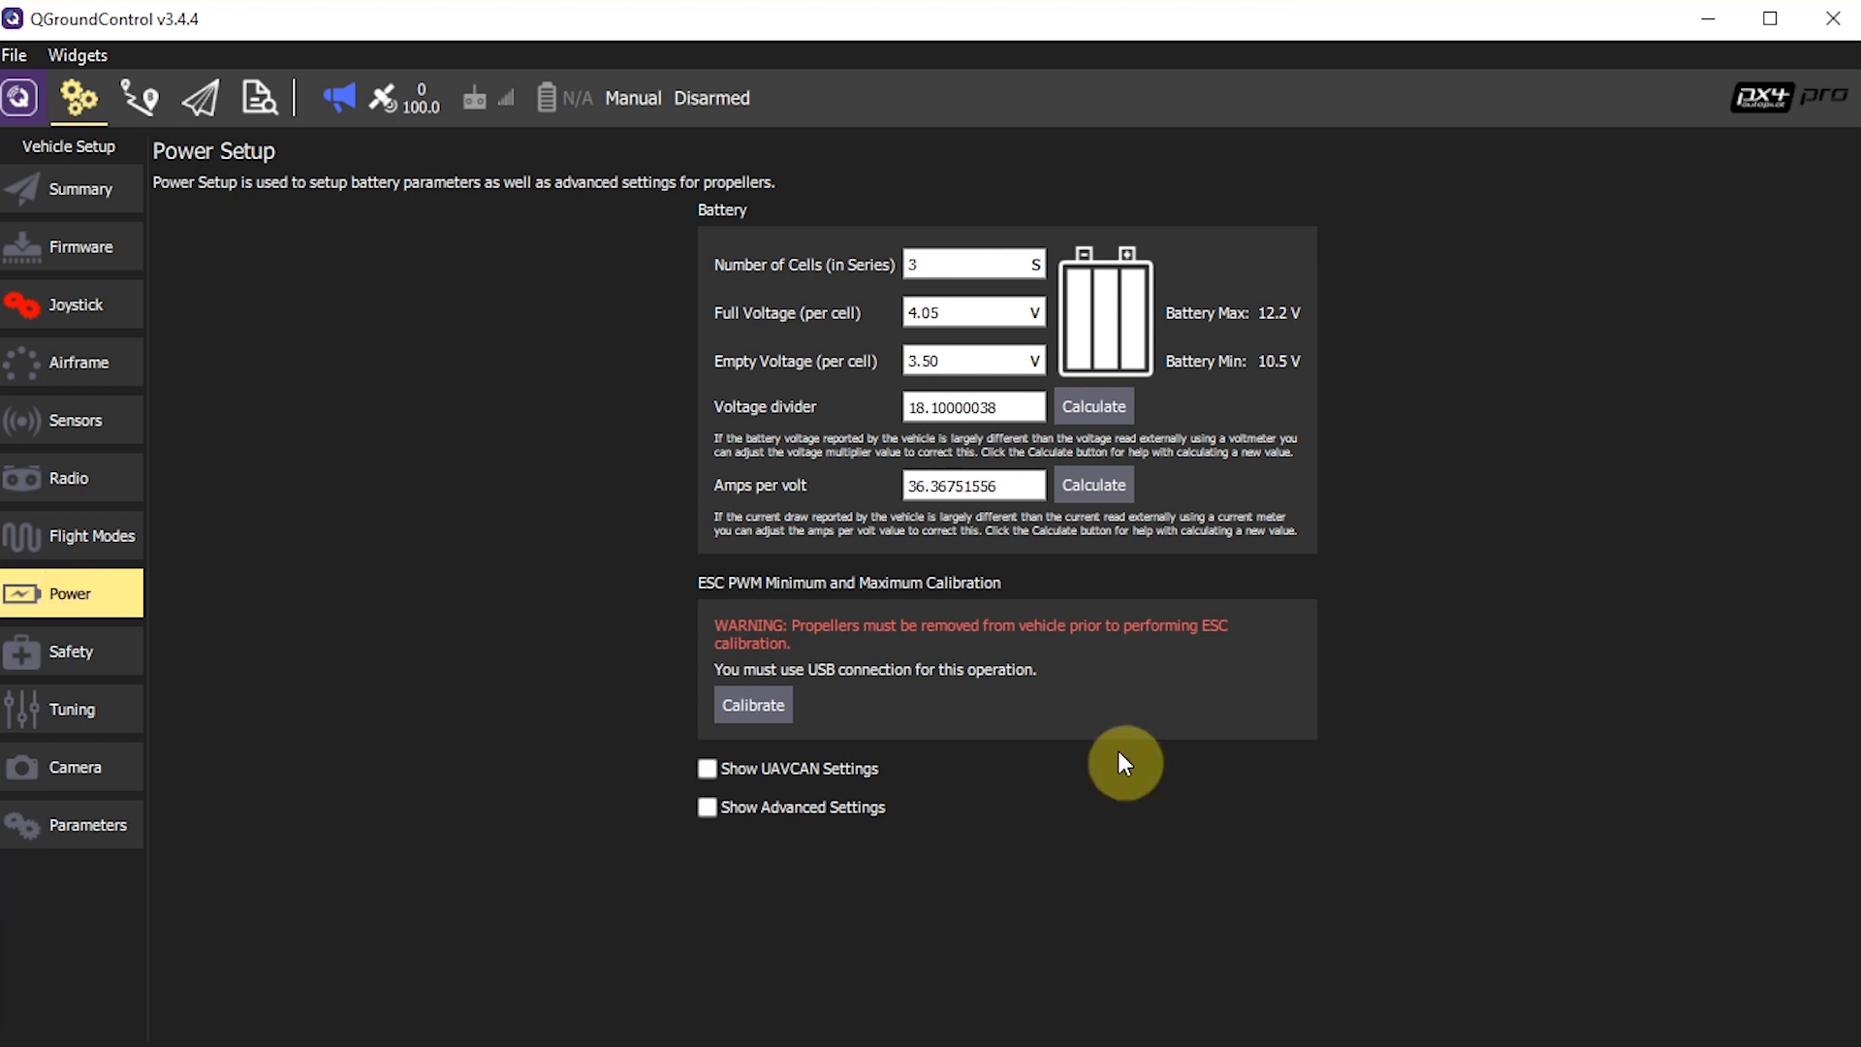
mouse_move(1112, 714)
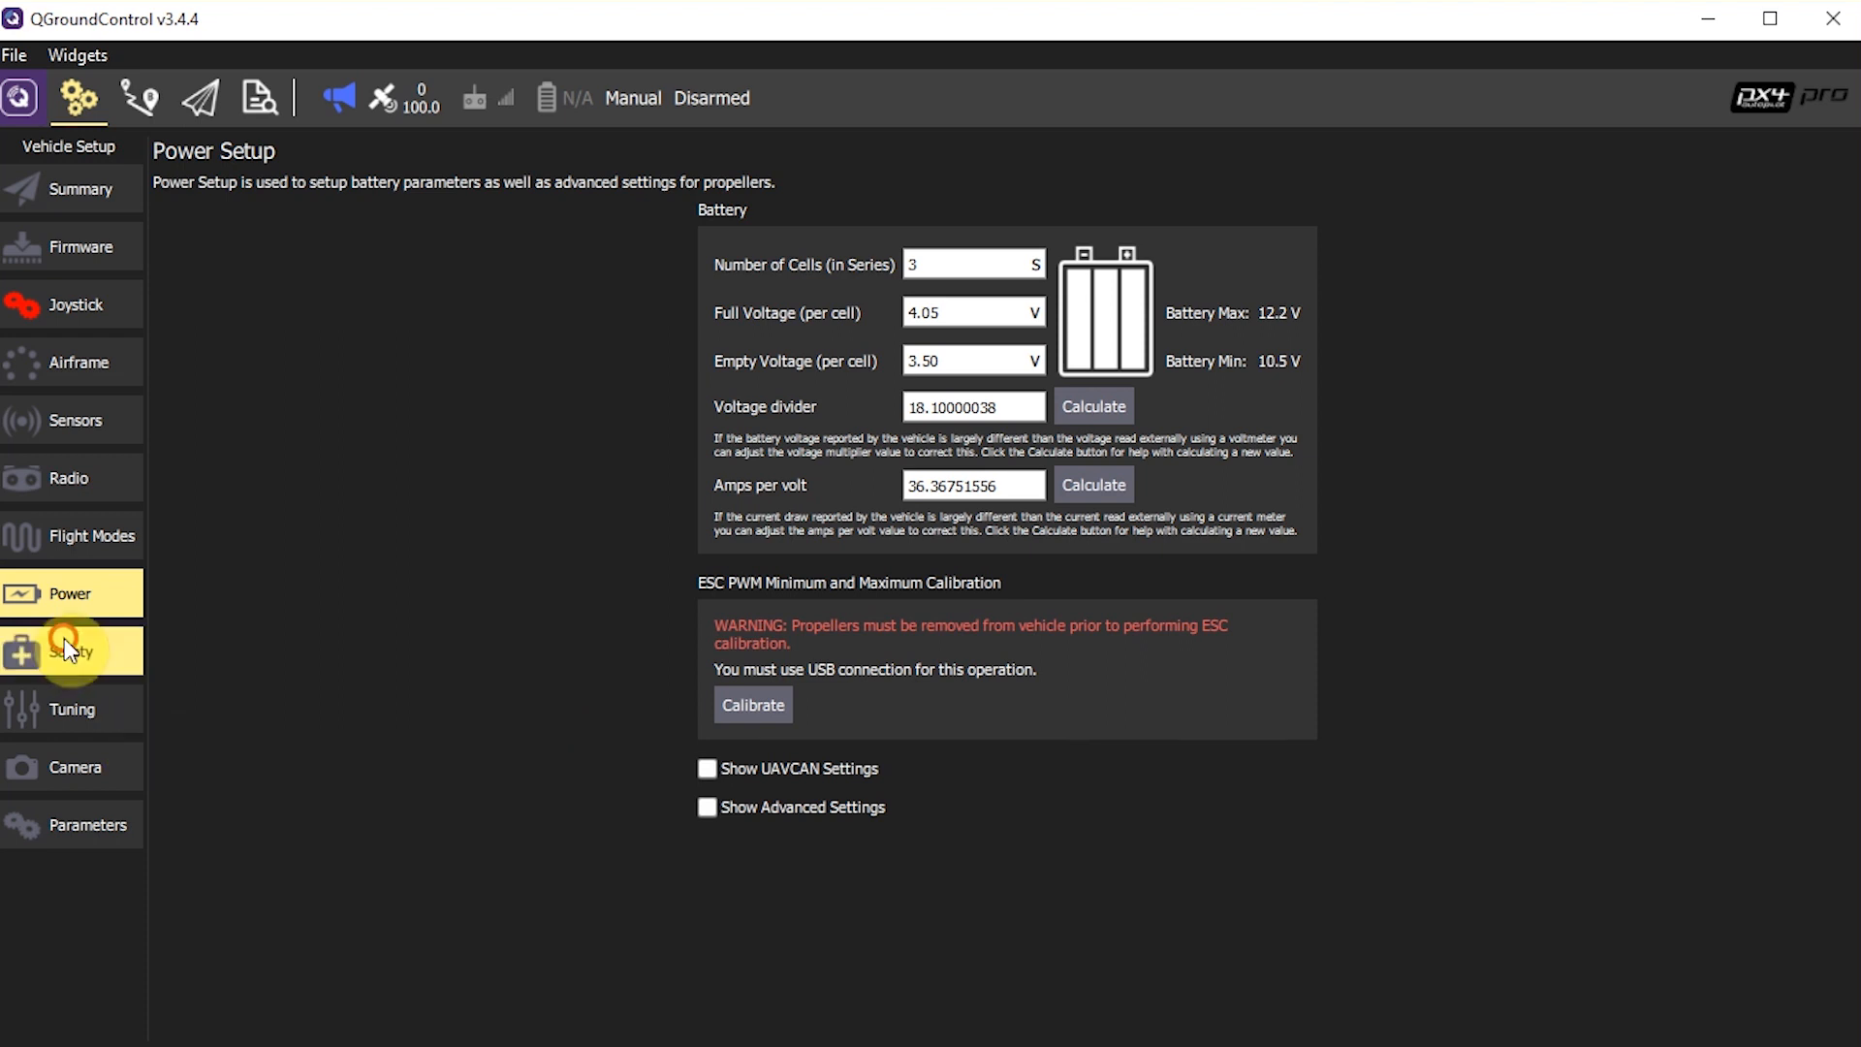
- Open the Safety page and scroll down to the geofence and return-home failsafe settings
click(68, 649)
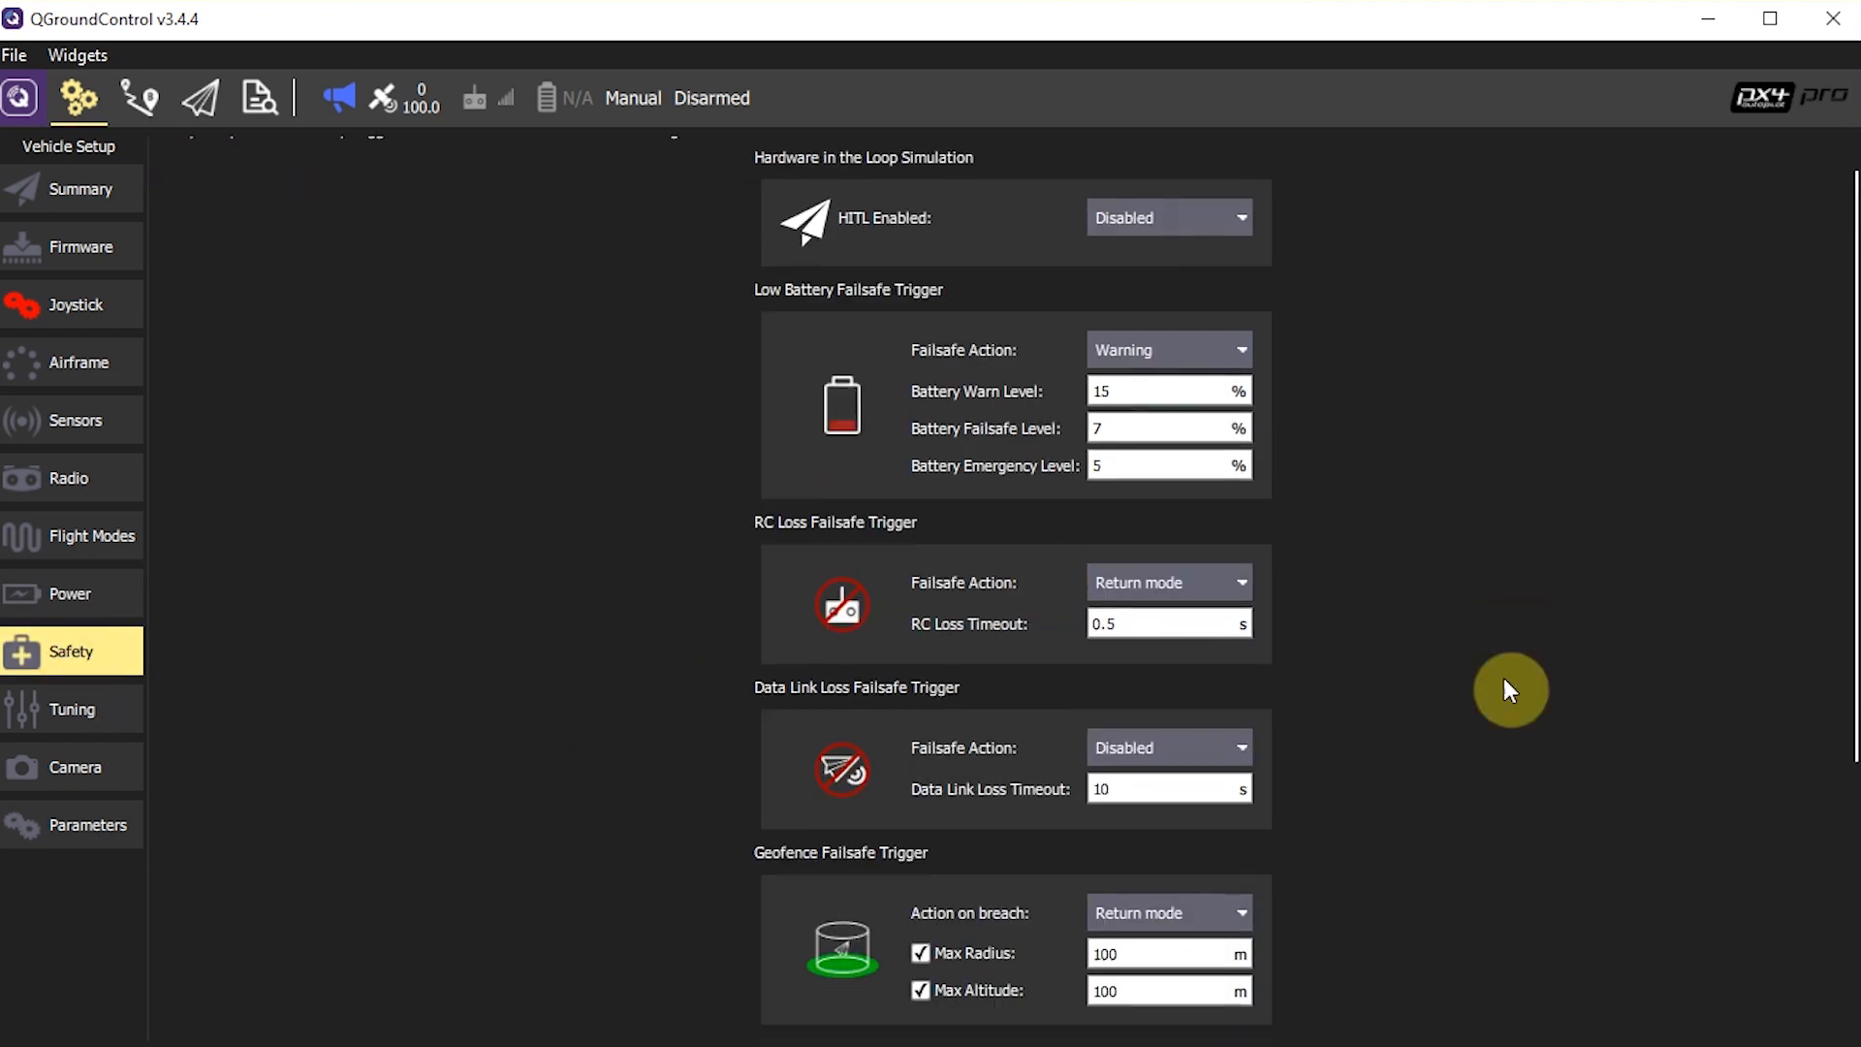
scroll(down, 3)
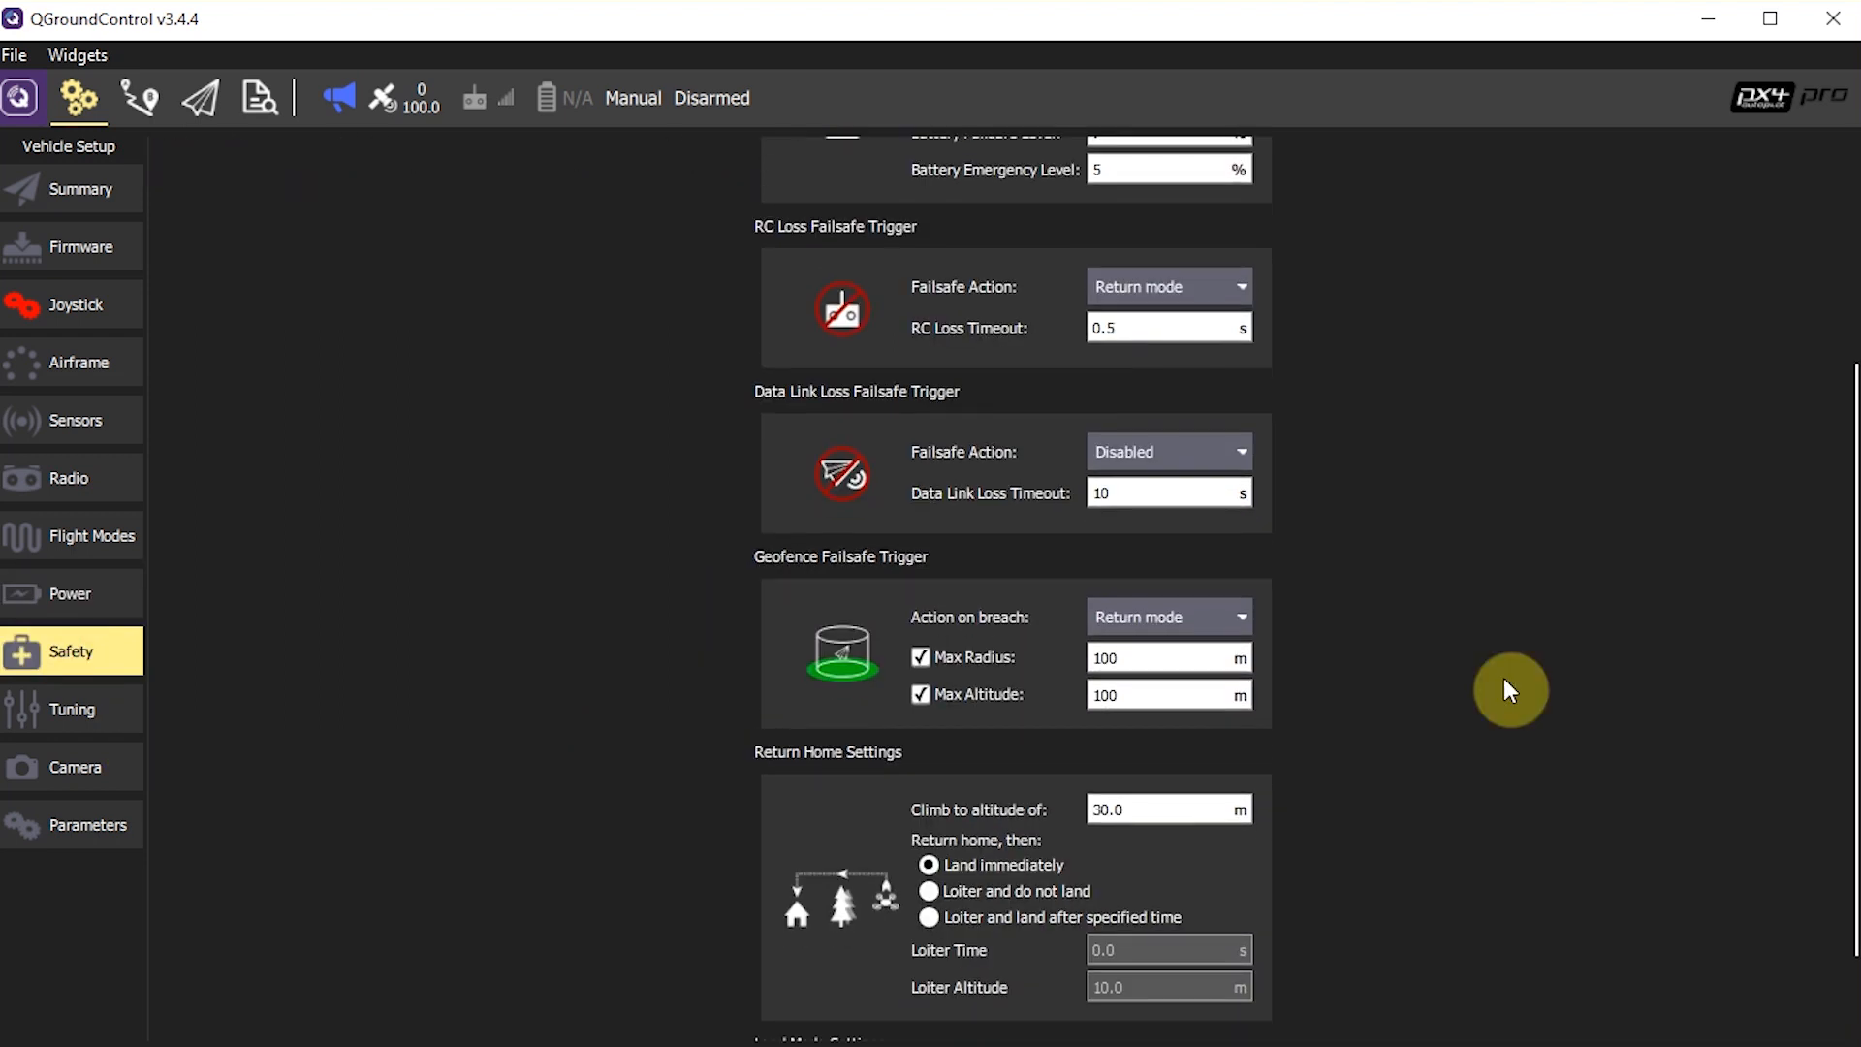
mouse_move(943, 593)
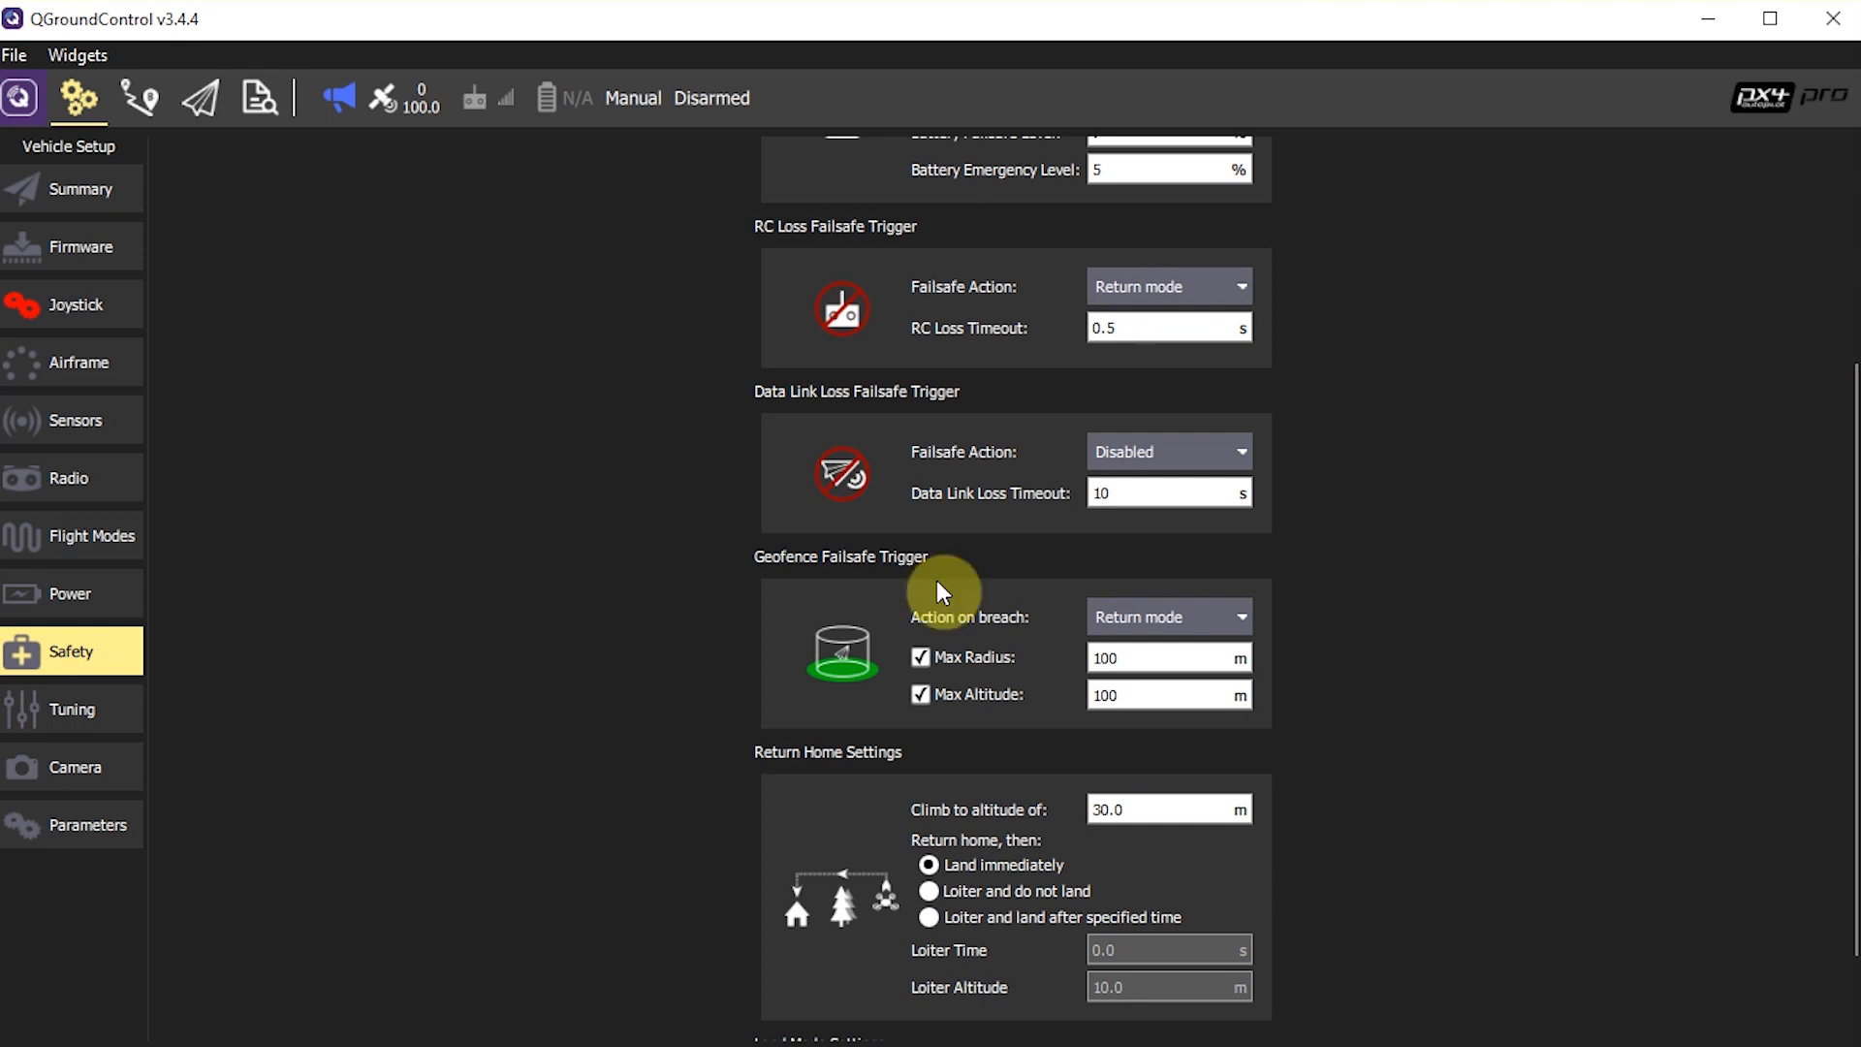
mouse_move(1594, 623)
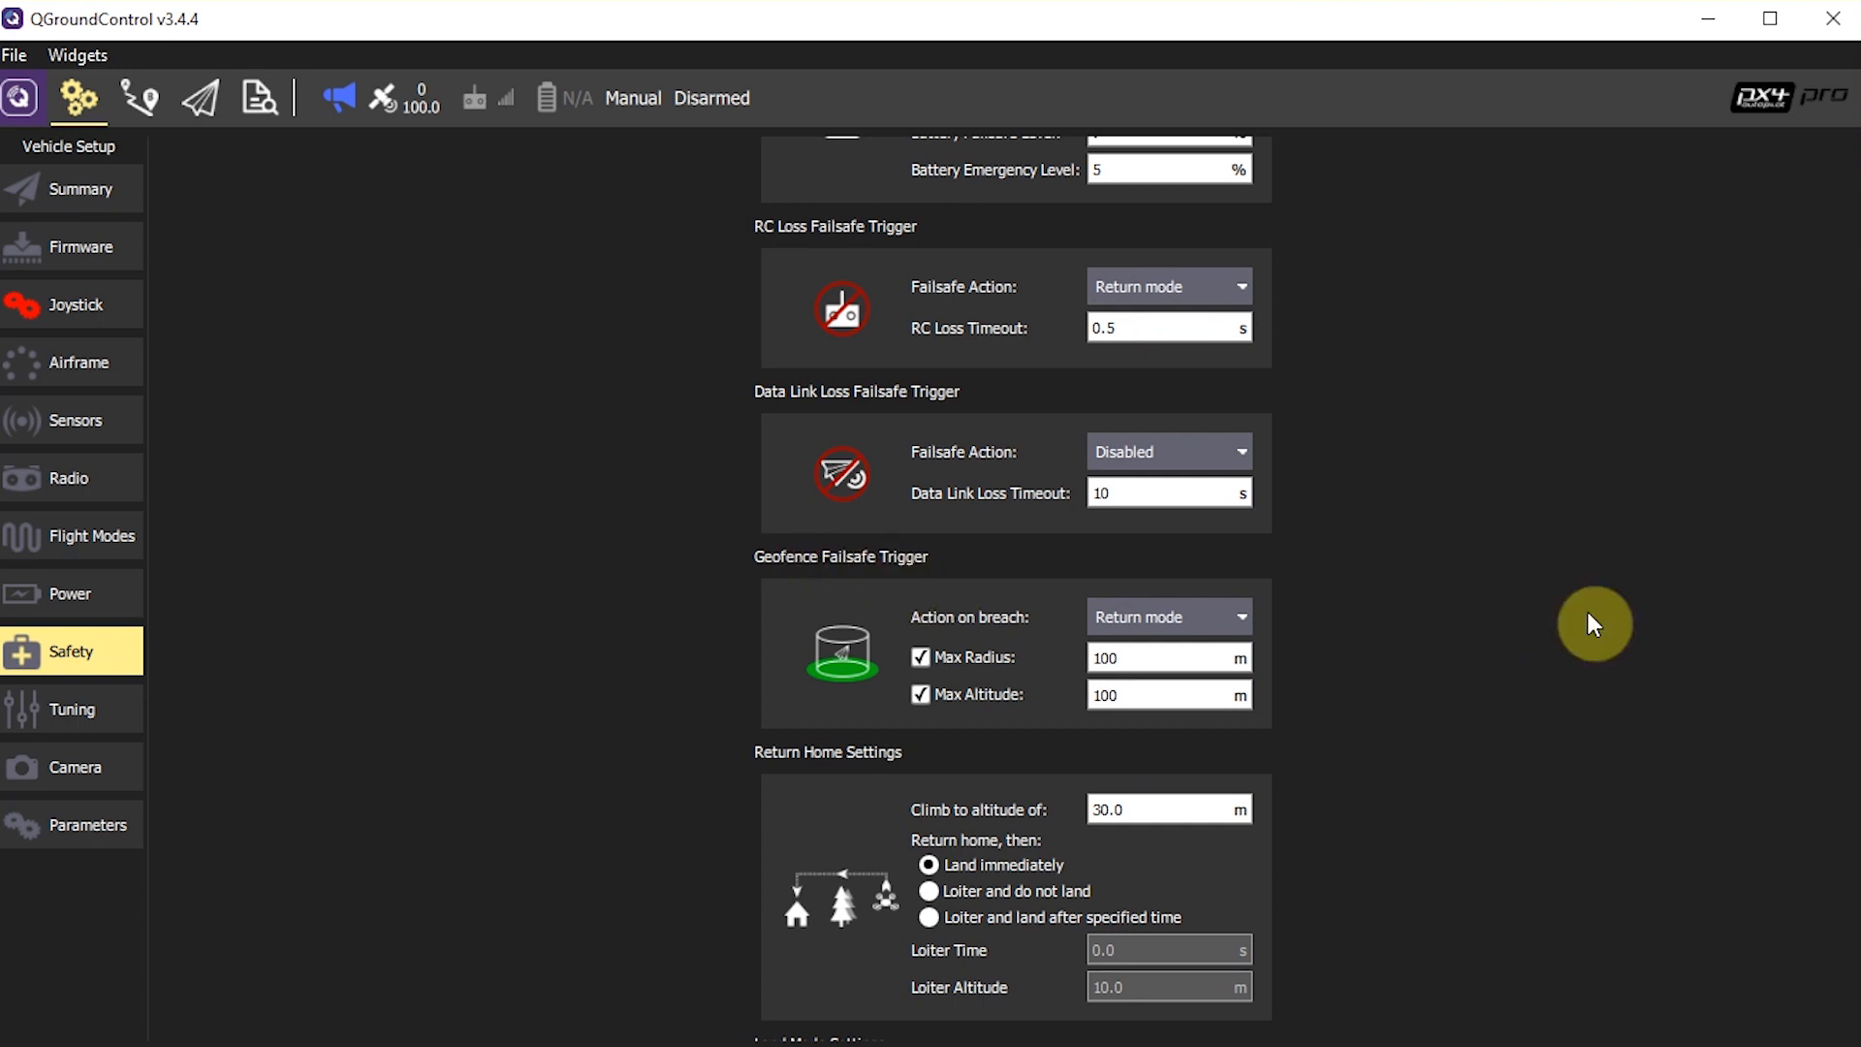
mouse_move(998, 682)
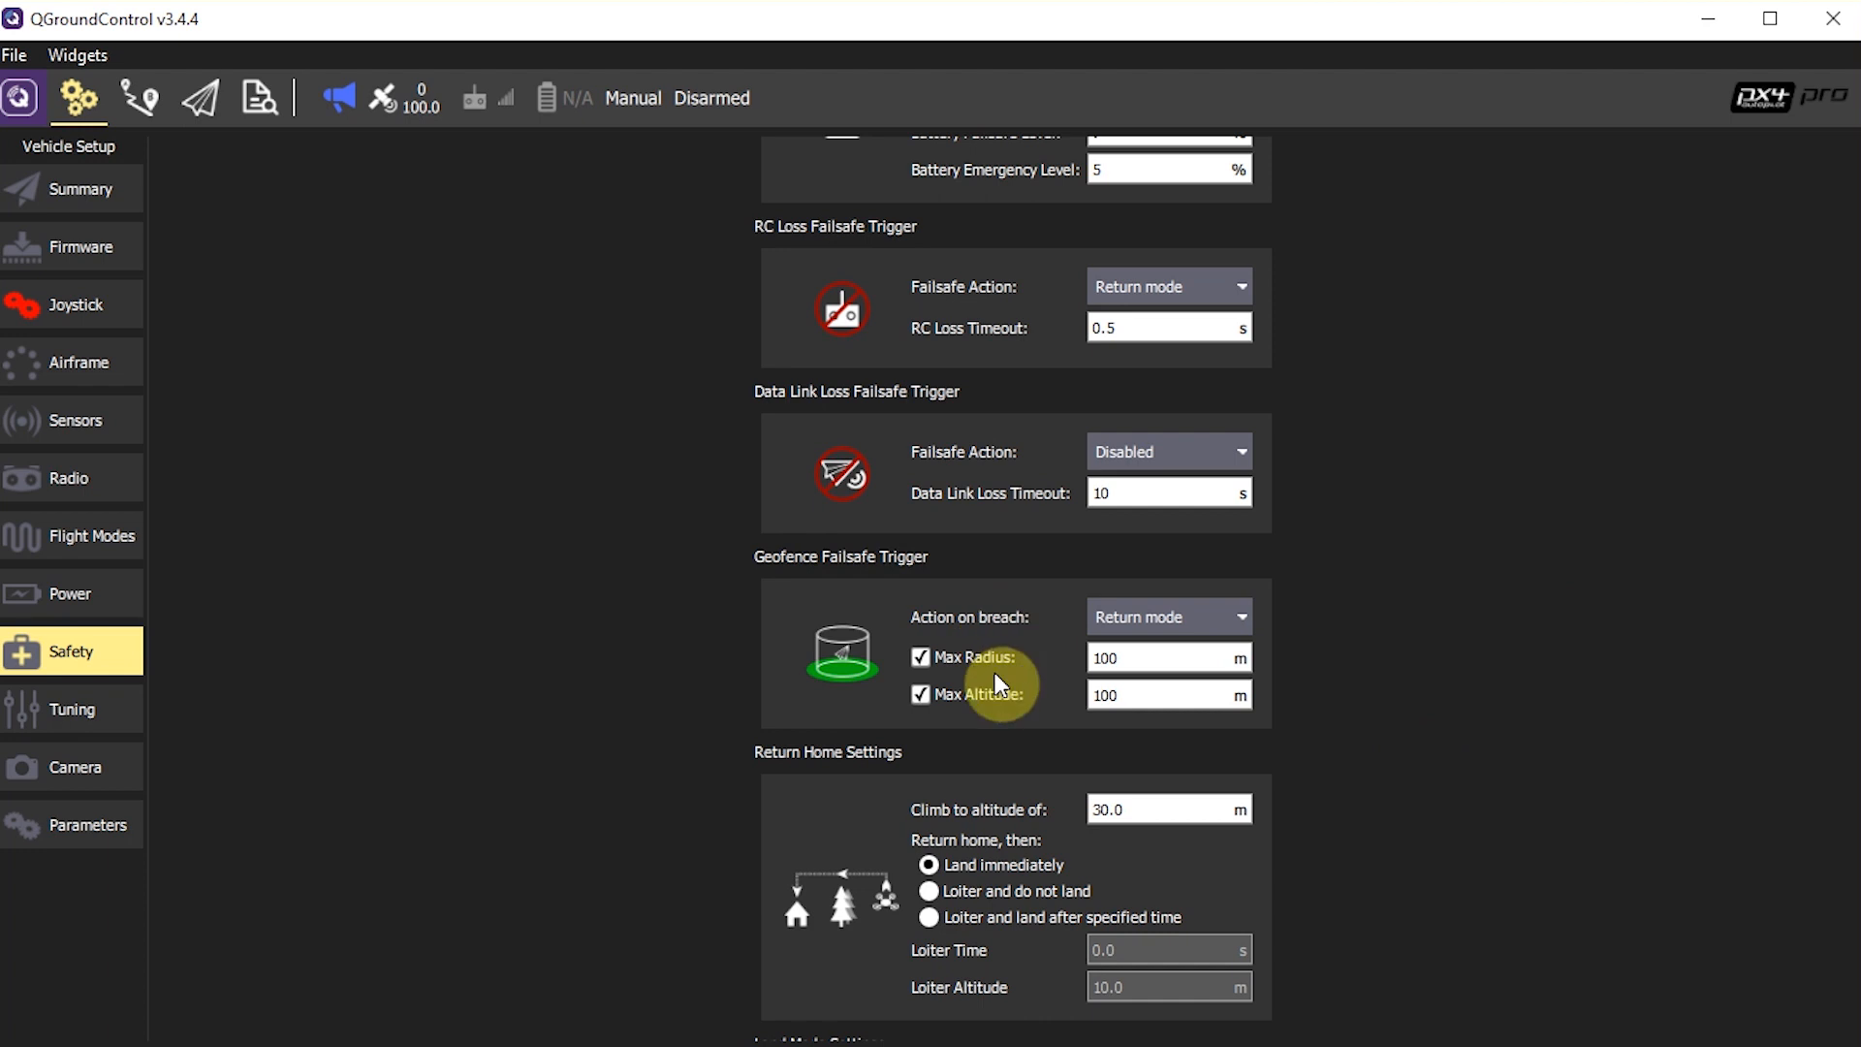
mouse_move(1347, 657)
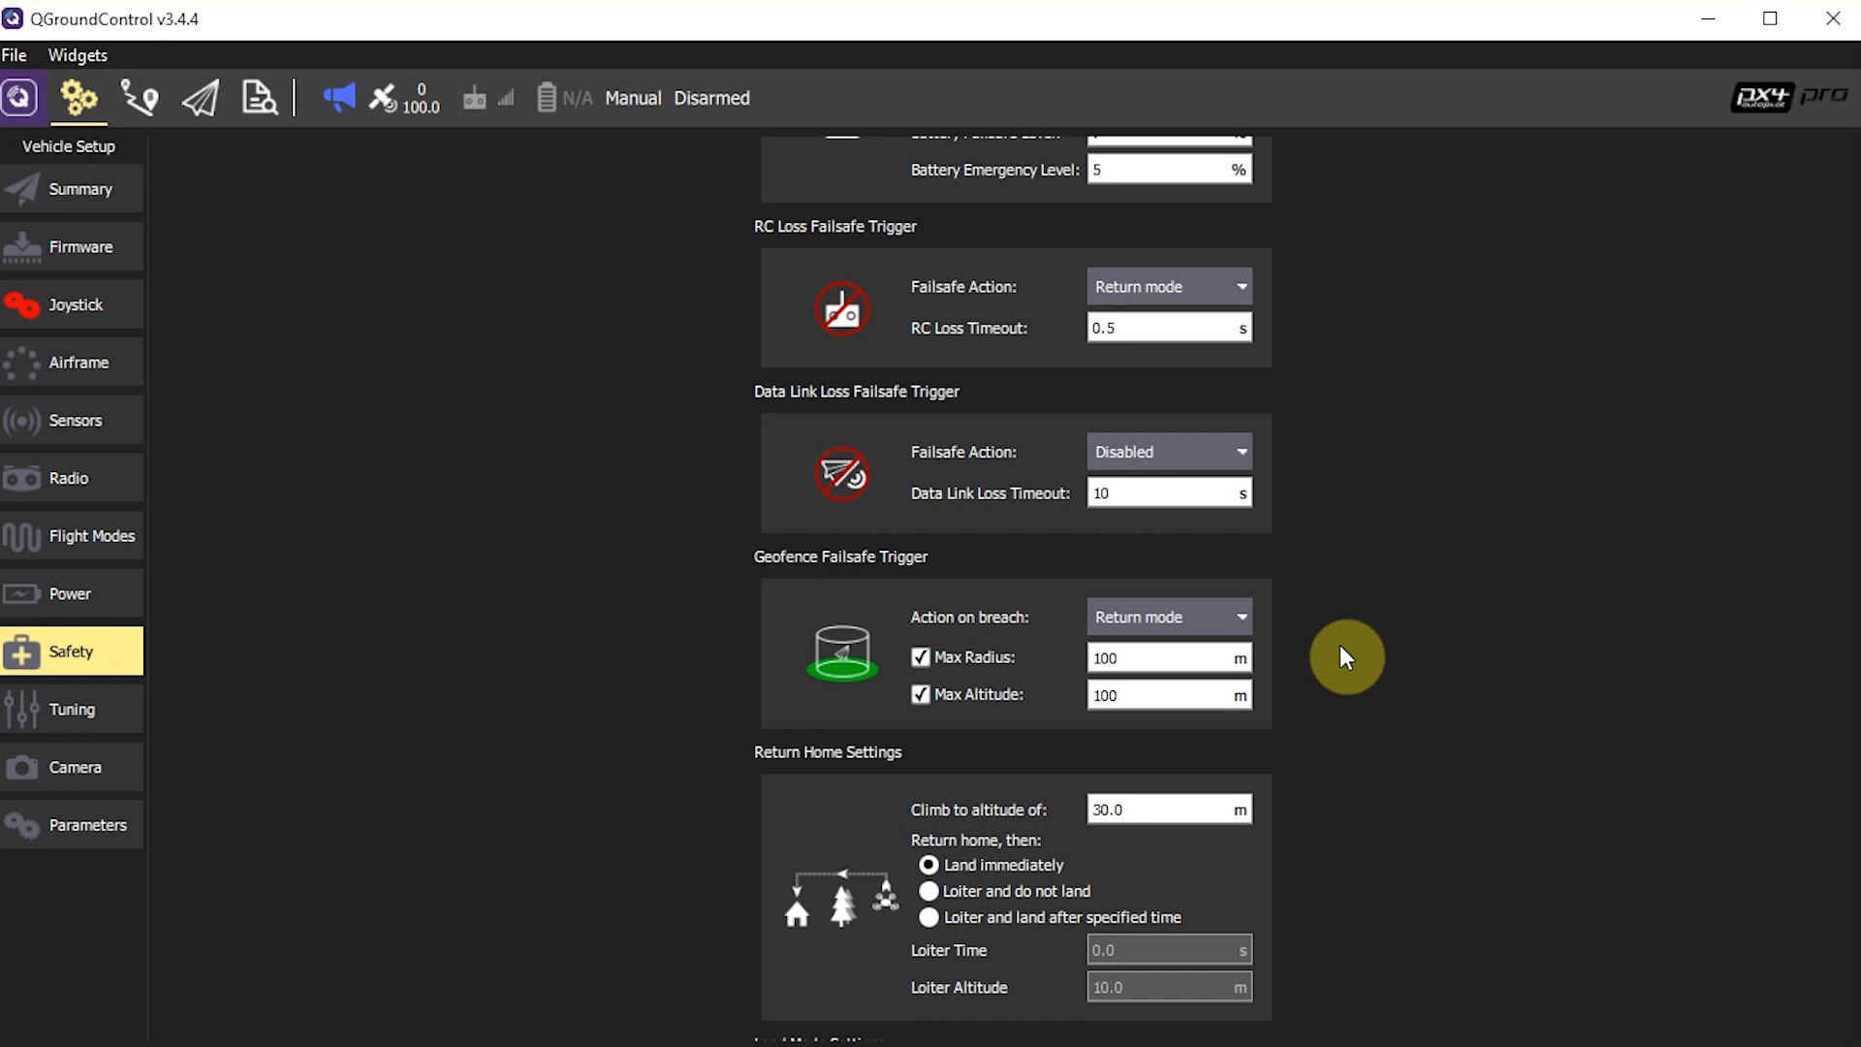
mouse_move(1307, 700)
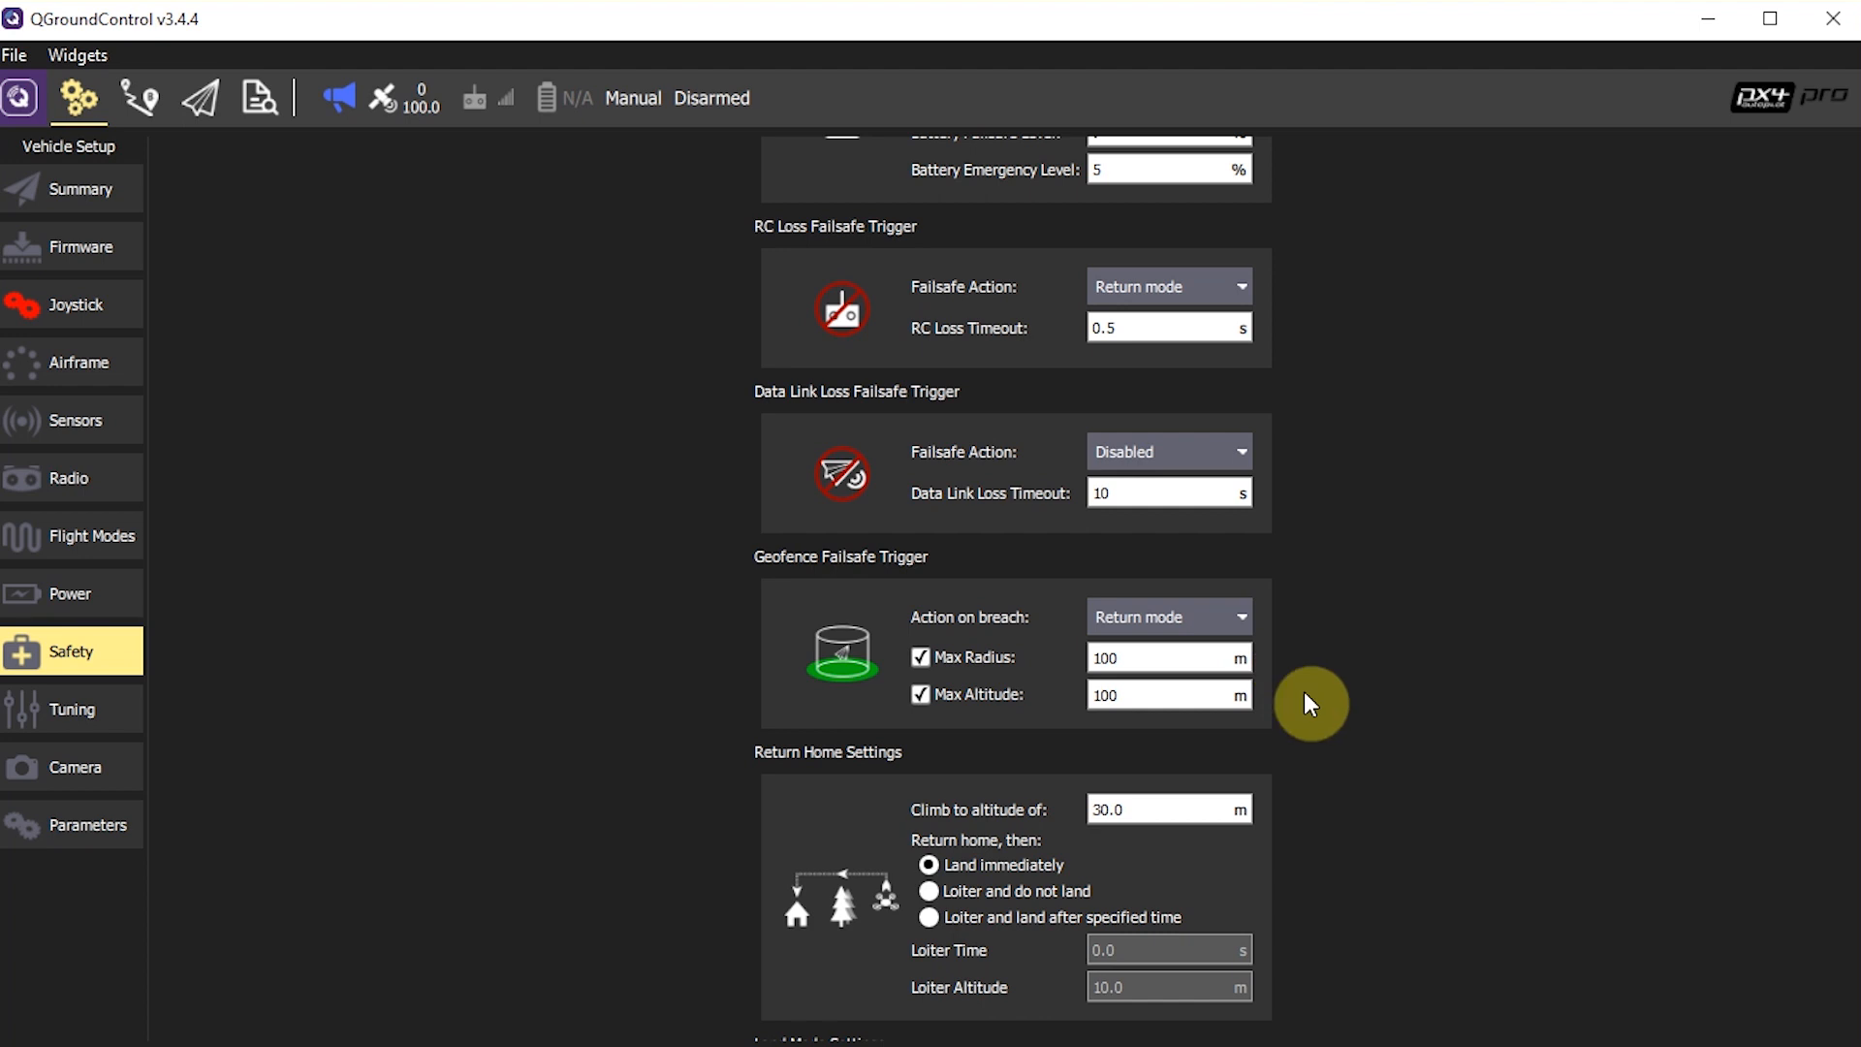
mouse_move(1237, 622)
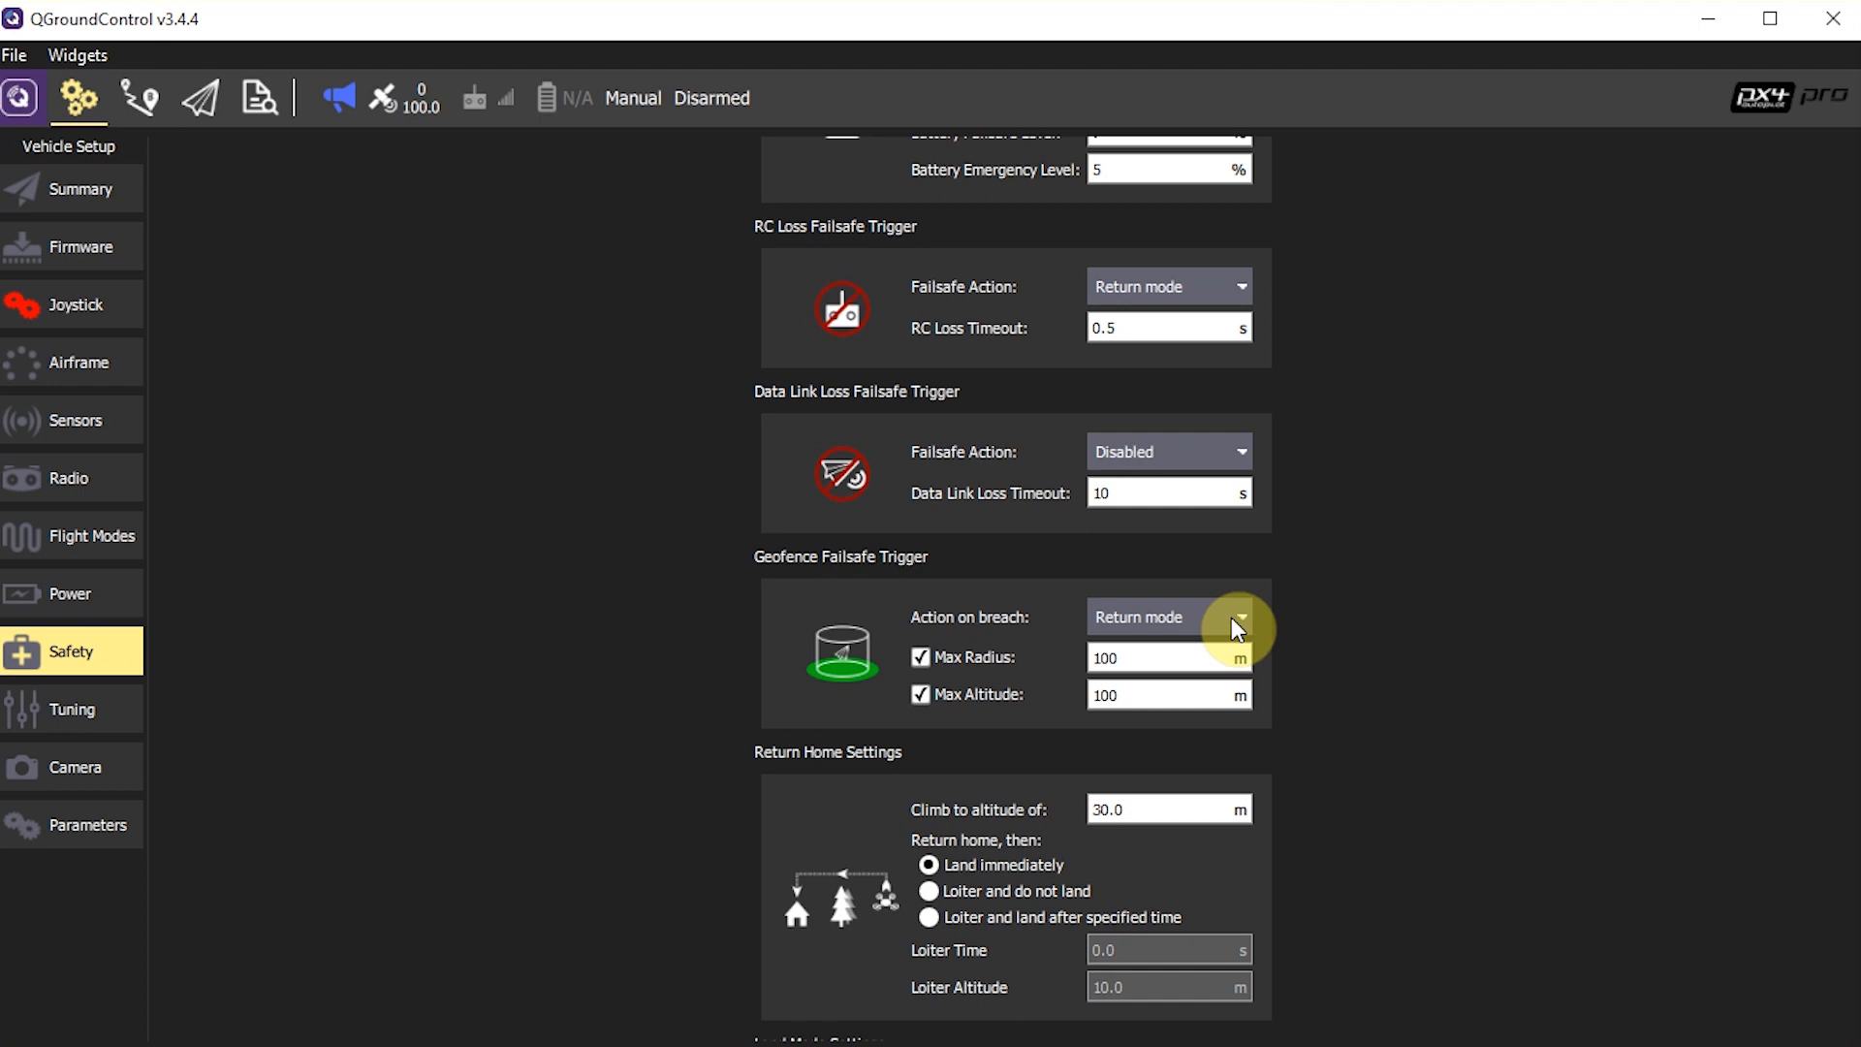
- Check the geofence breach action and Land Mode Settings, then open Camera setup
click(1238, 617)
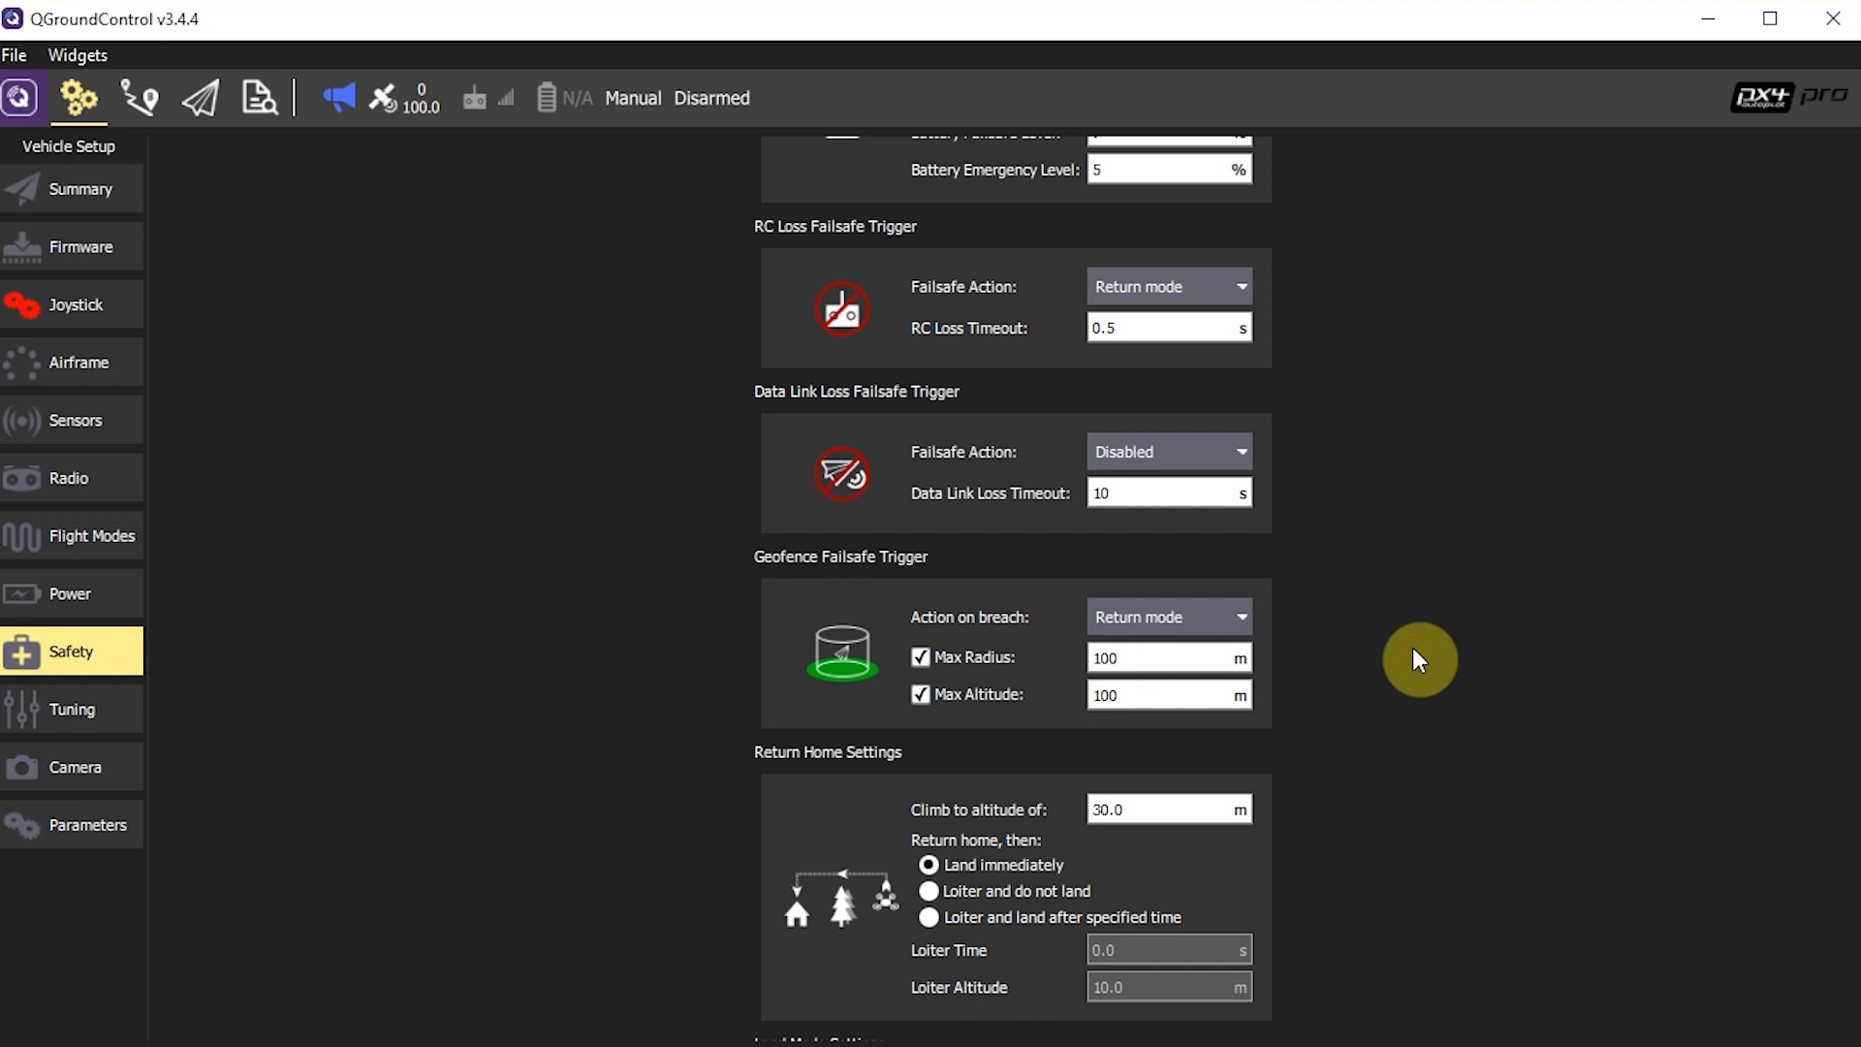
scroll(down, 3)
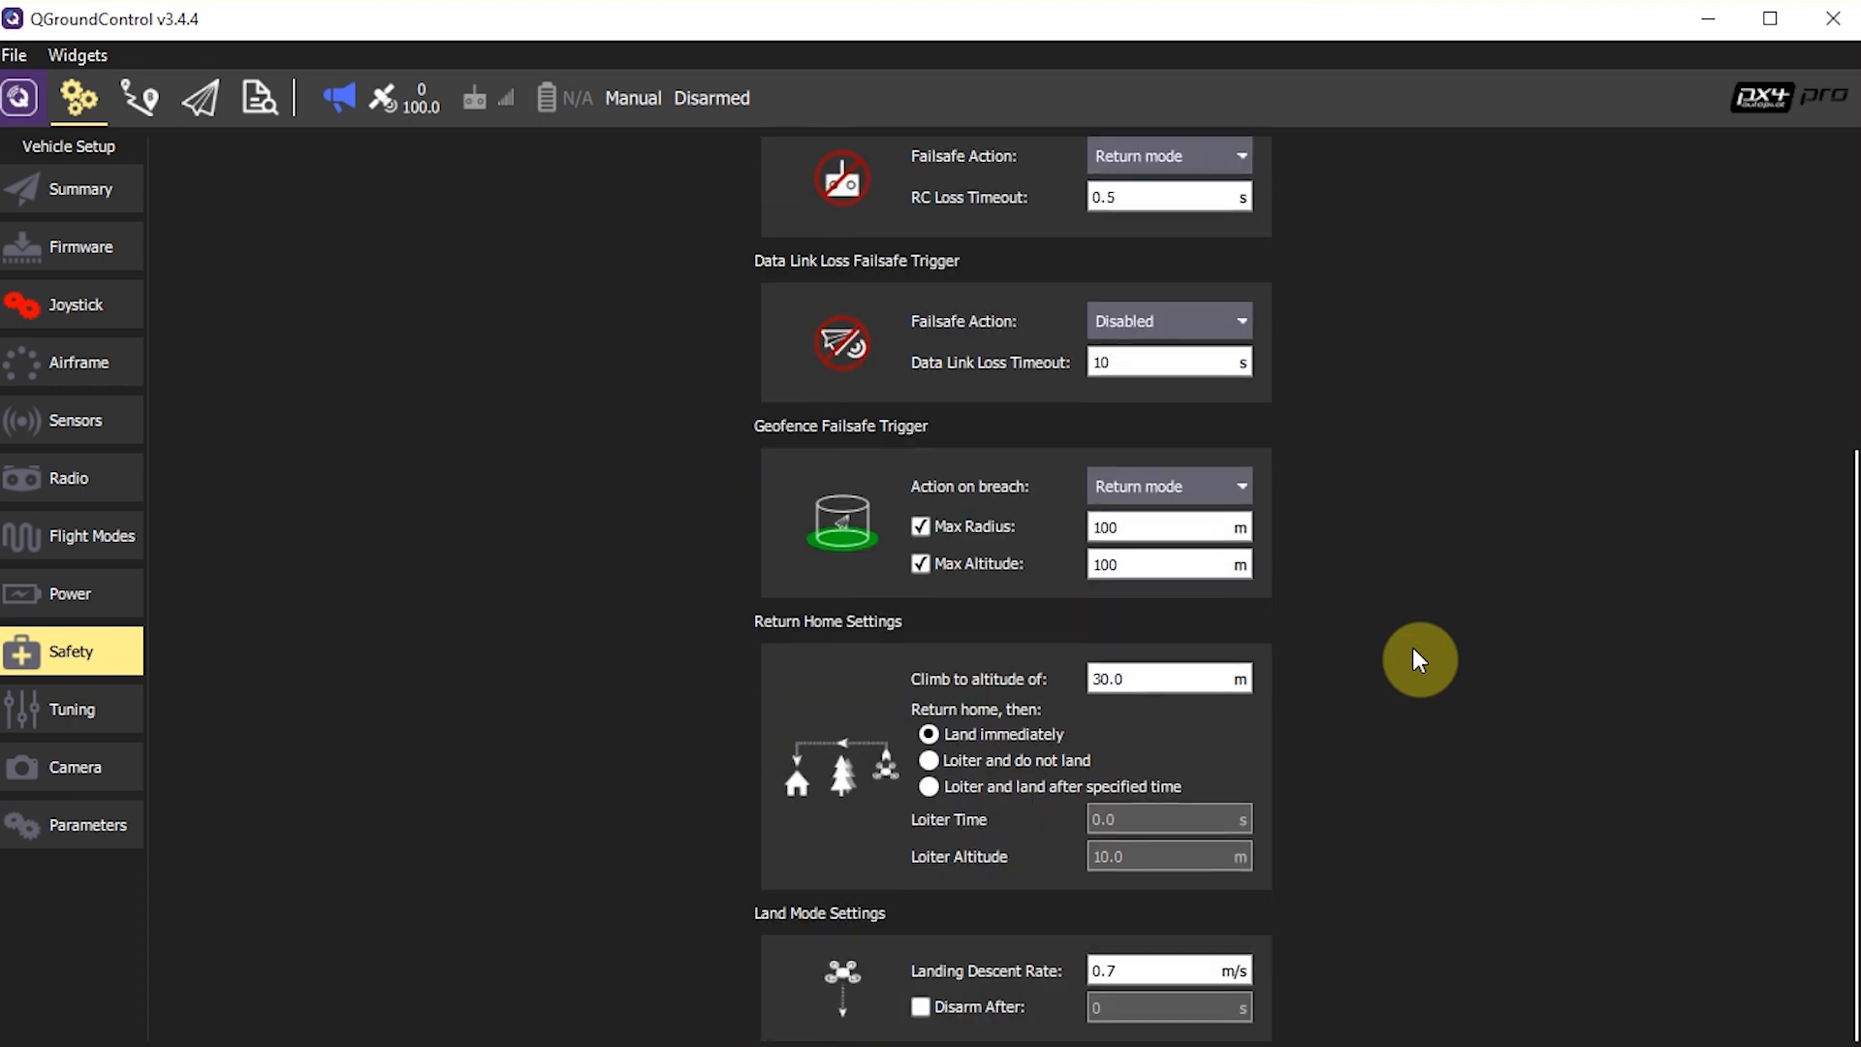
click(76, 766)
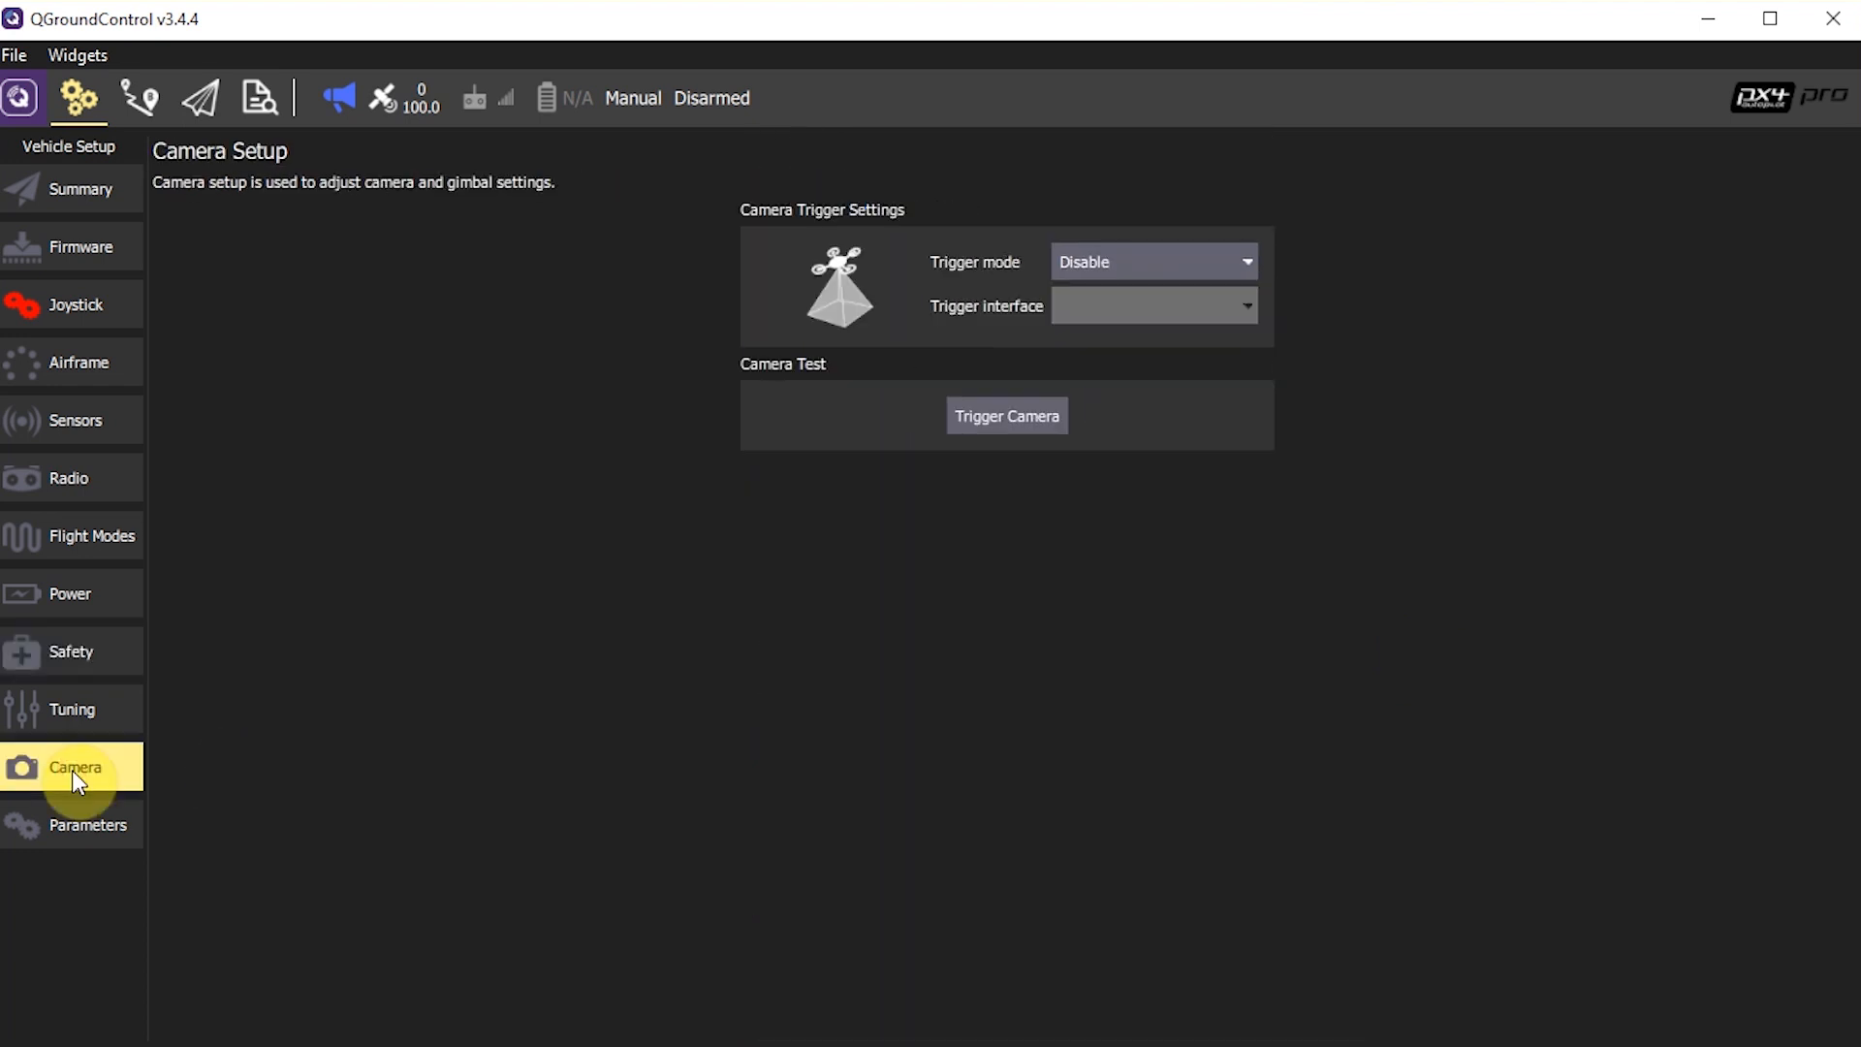